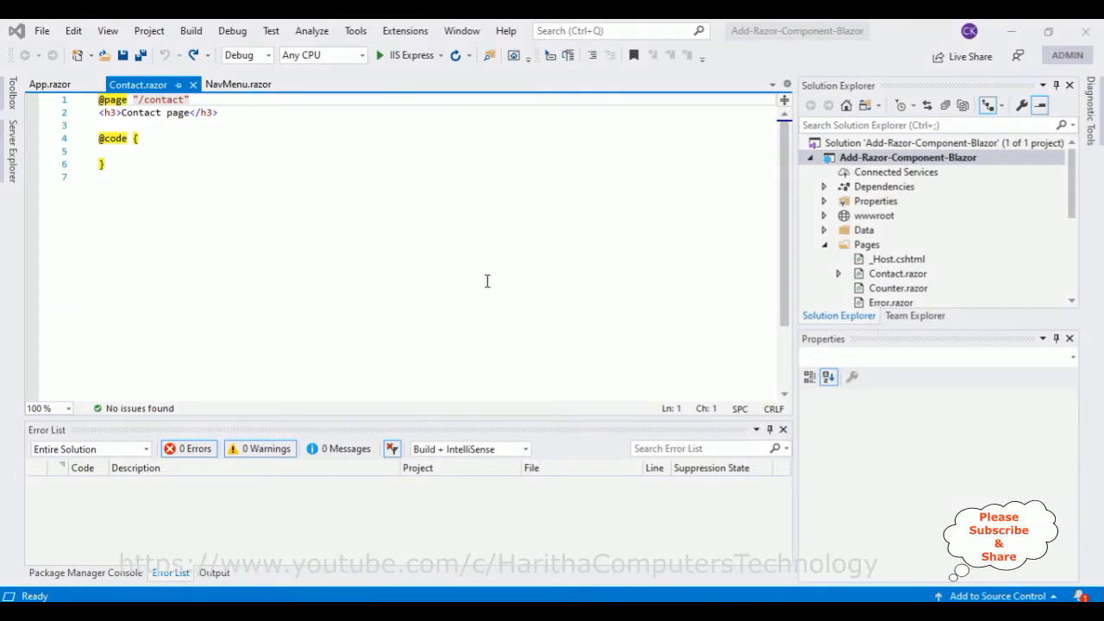
mouse_move(435, 268)
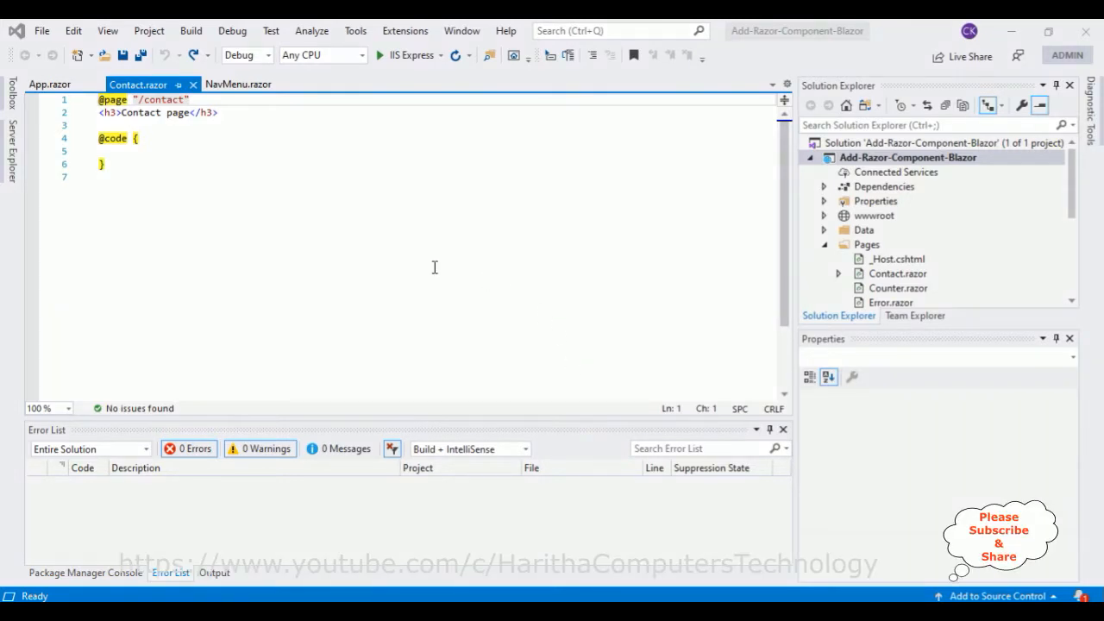
mouse_move(471, 284)
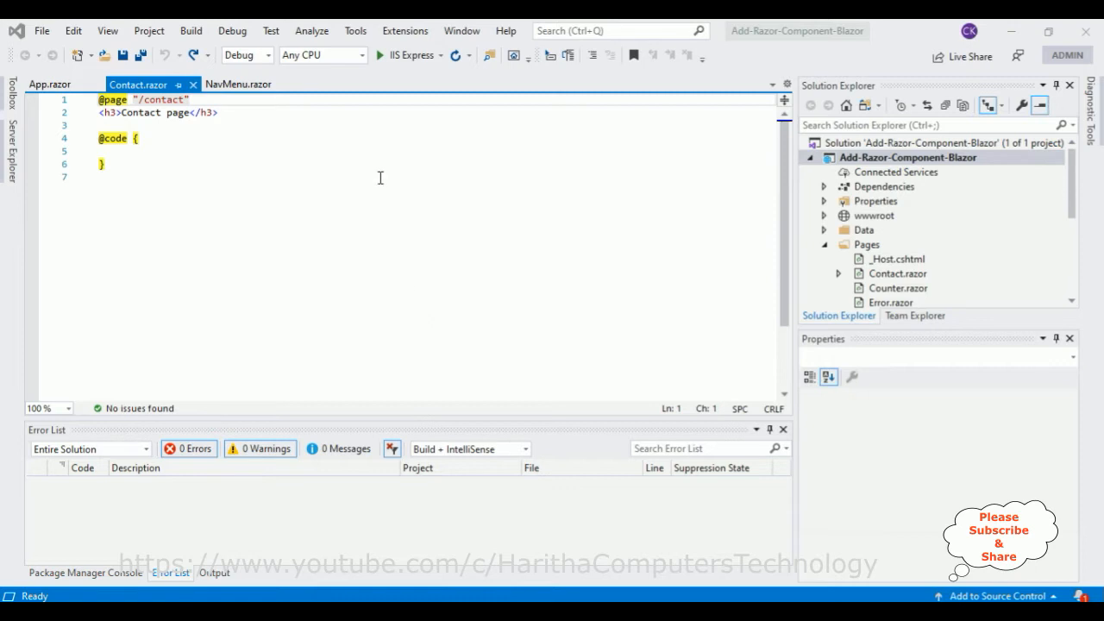
Step: Launch the app with IIS Express and view the Contact page's 'Contact page' heading in Chrome
click(408, 55)
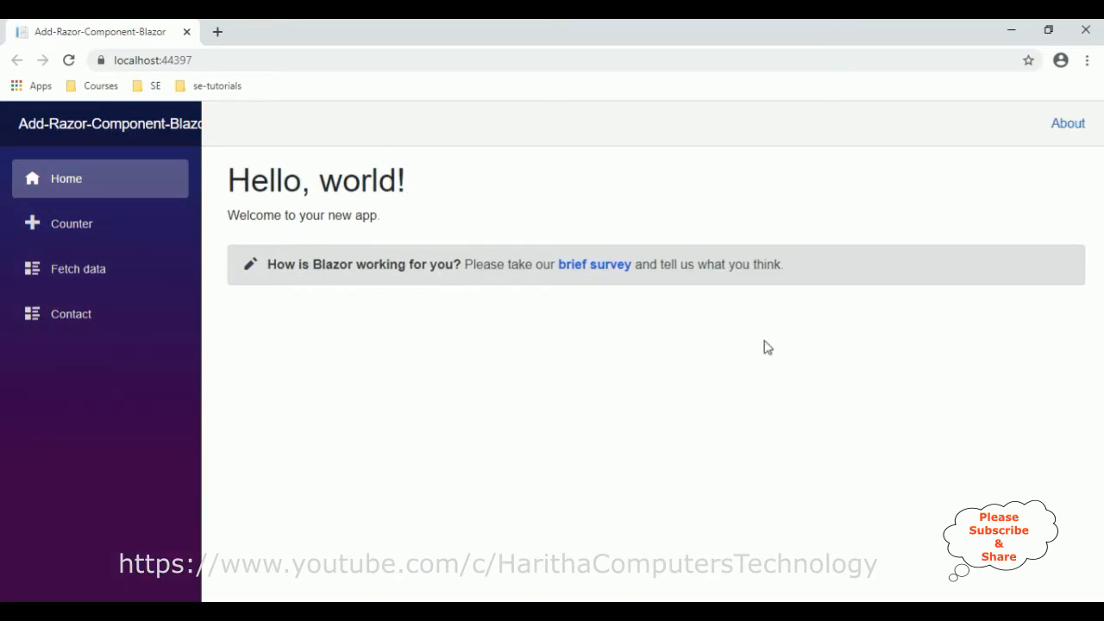
mouse_move(749, 345)
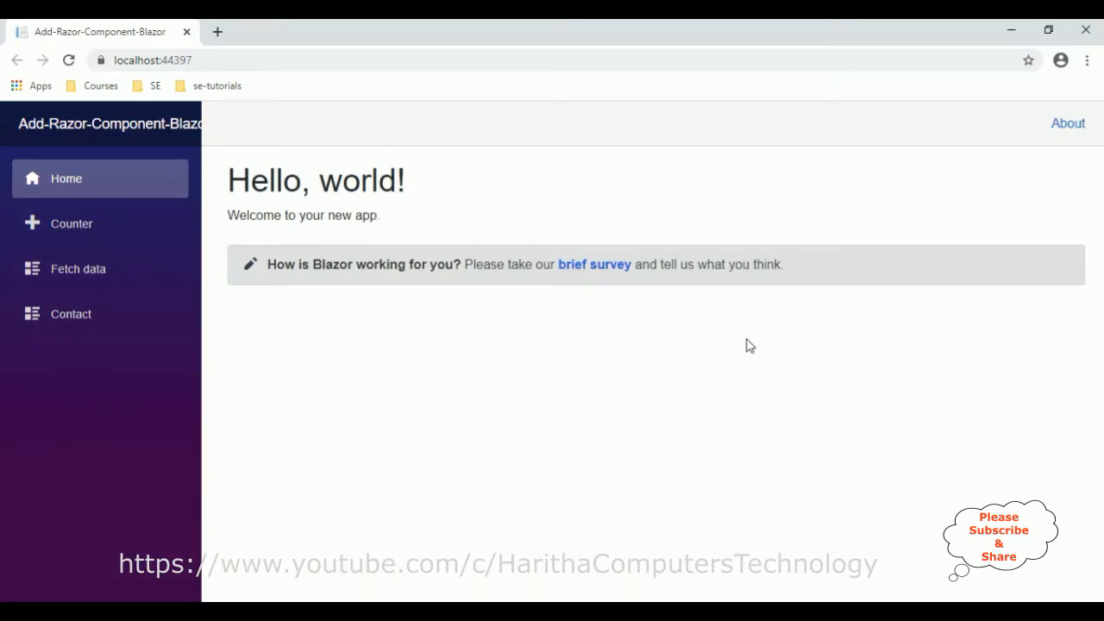
mouse_move(738, 350)
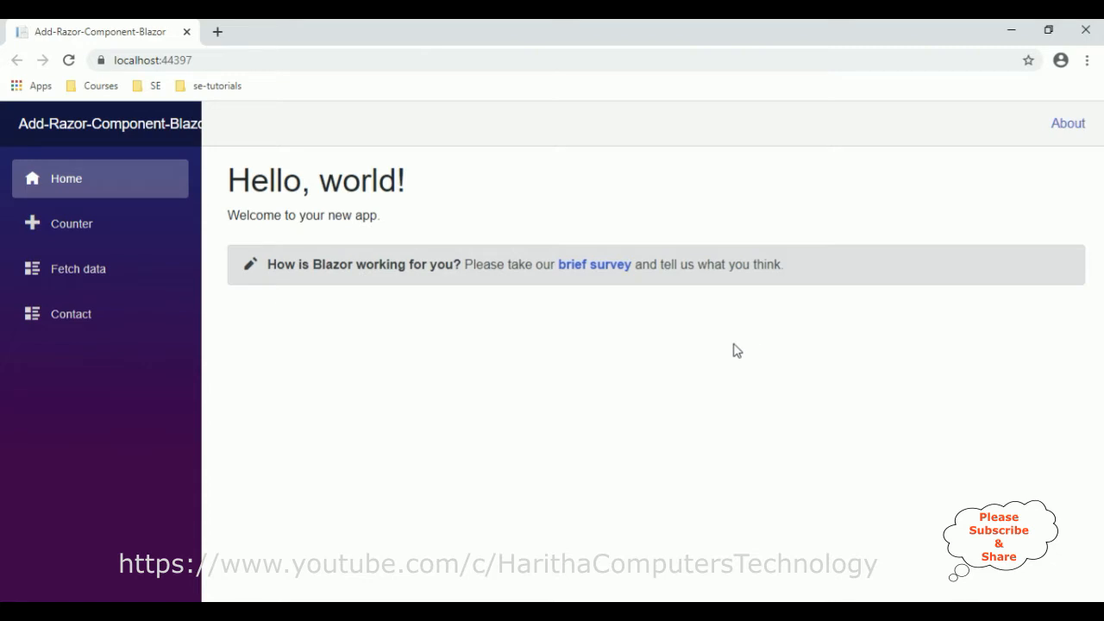
mouse_move(83, 400)
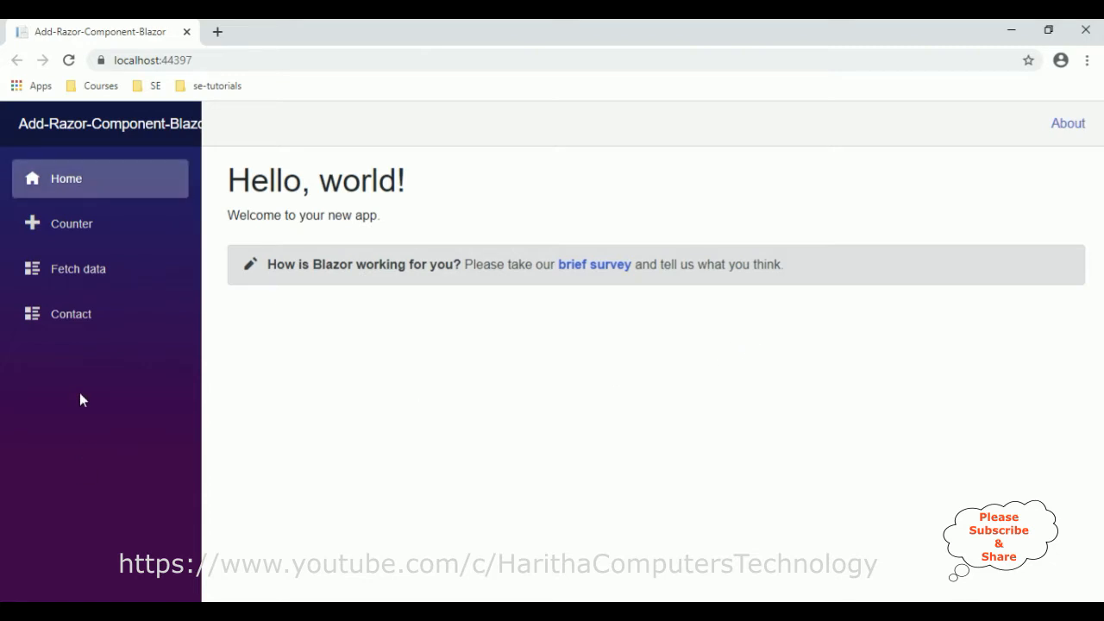
mouse_move(71, 314)
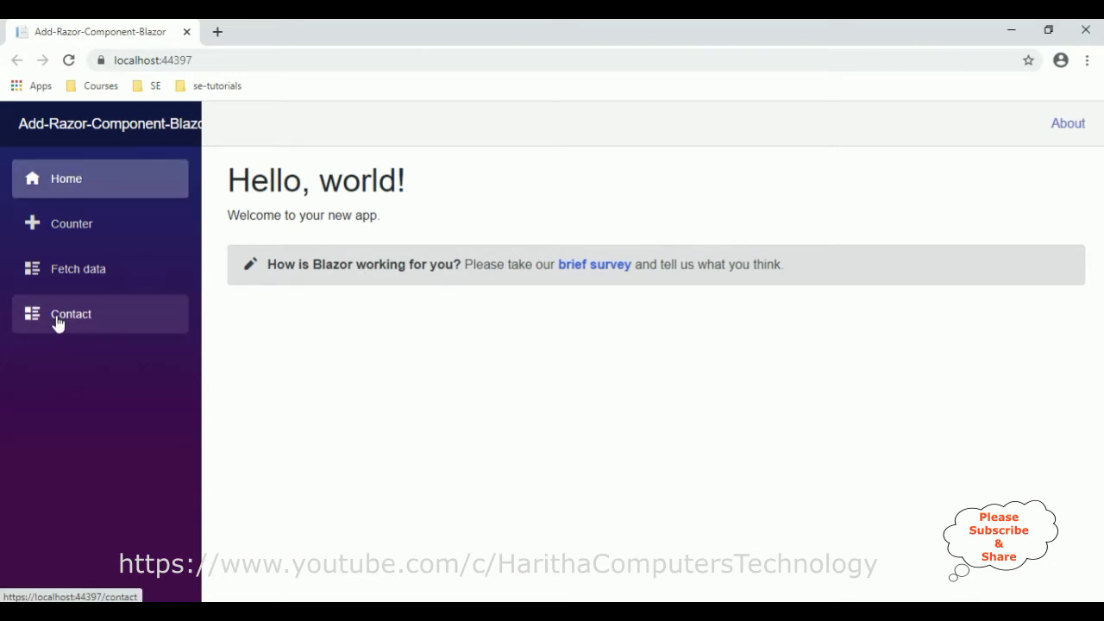
click(71, 314)
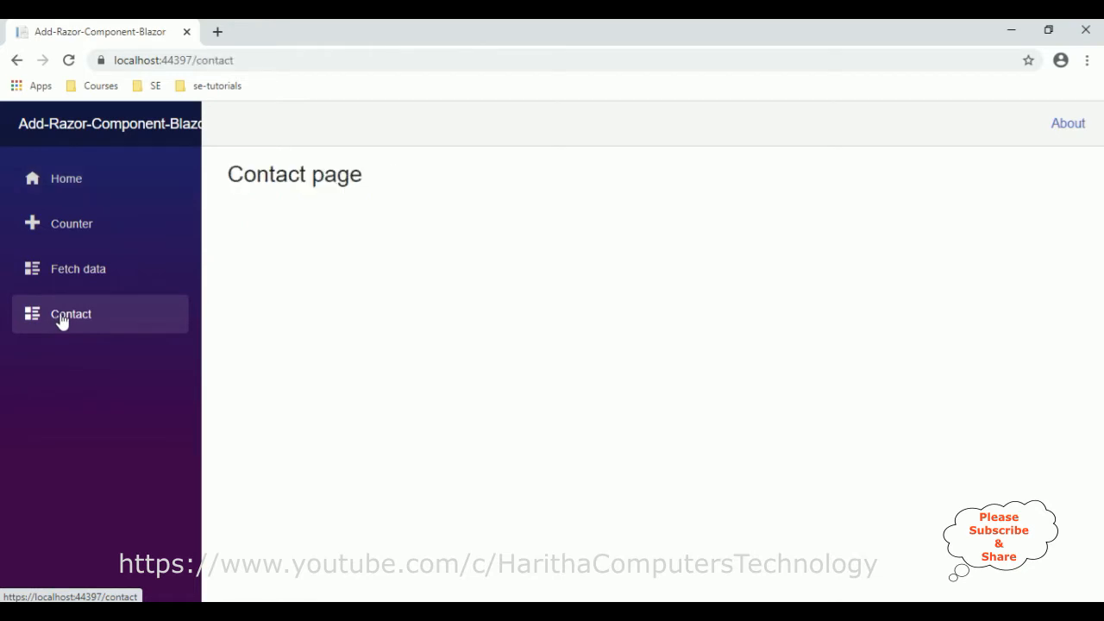
mouse_move(423, 397)
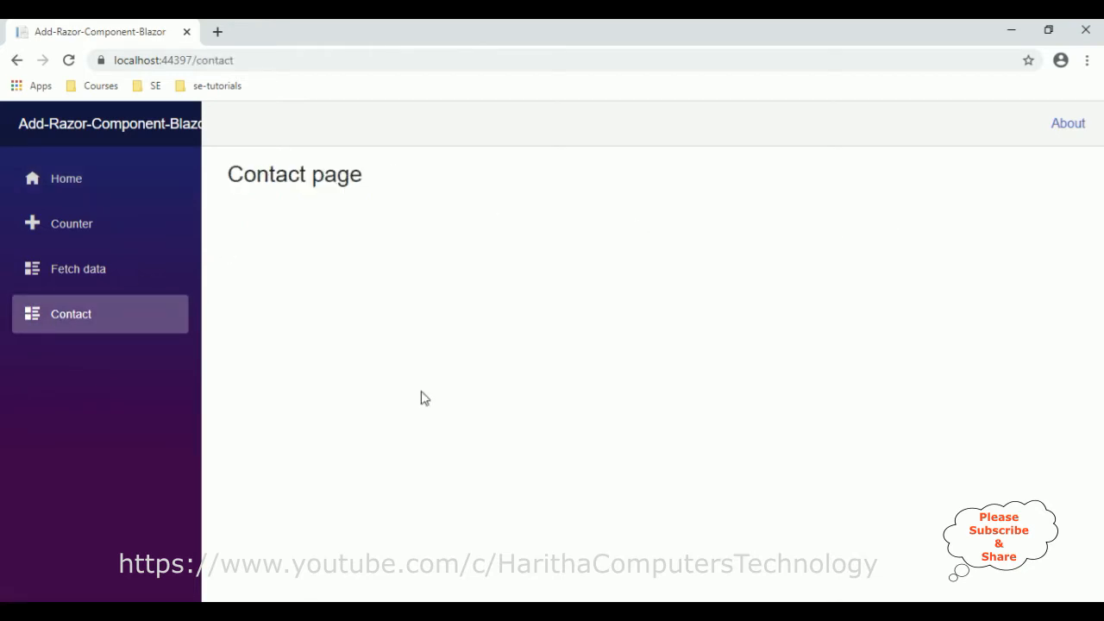
mouse_move(707, 338)
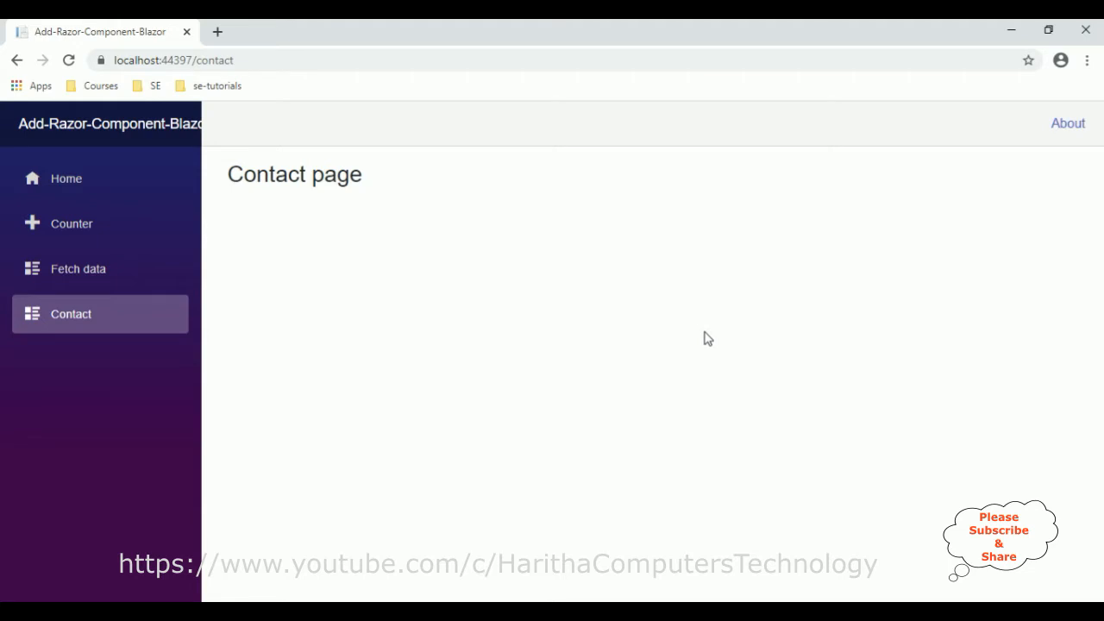
mouse_move(96, 318)
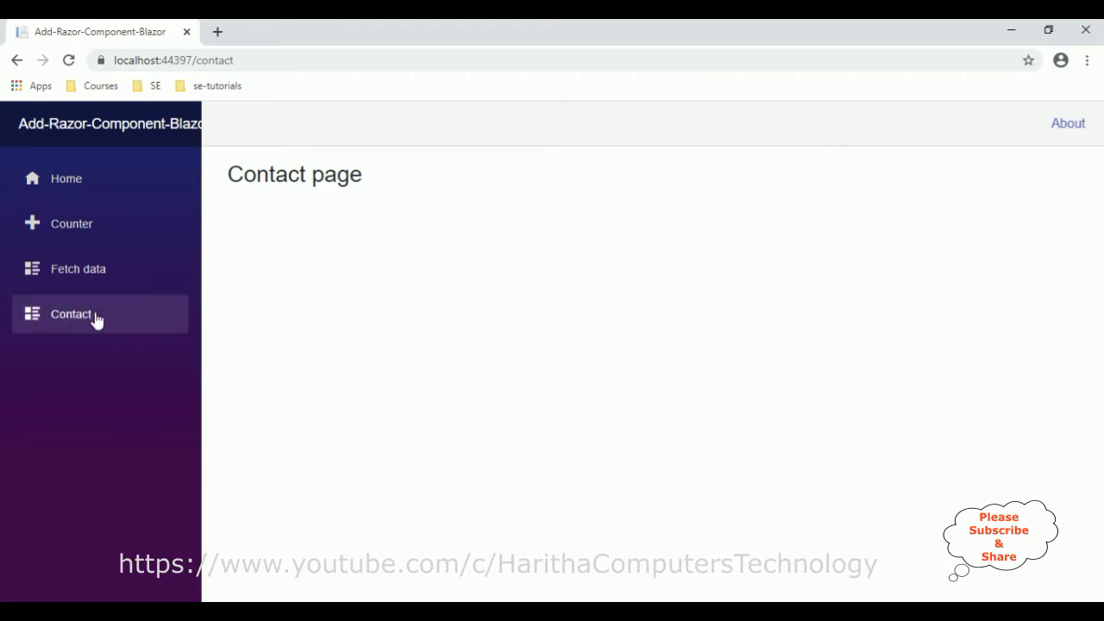
mouse_move(745, 269)
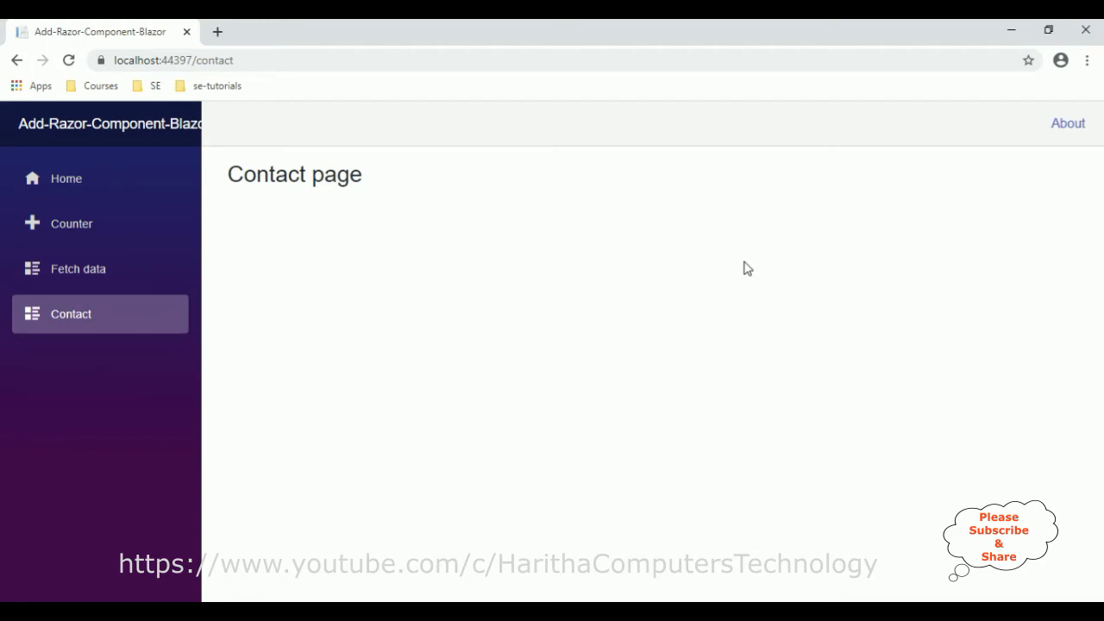
mouse_move(441, 323)
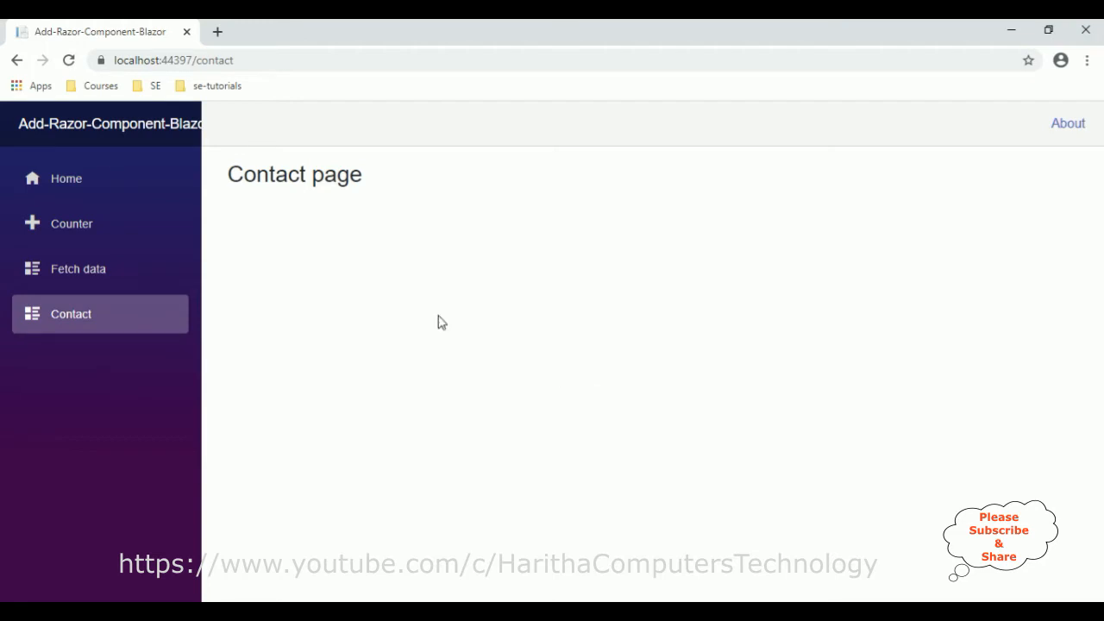
mouse_move(580, 331)
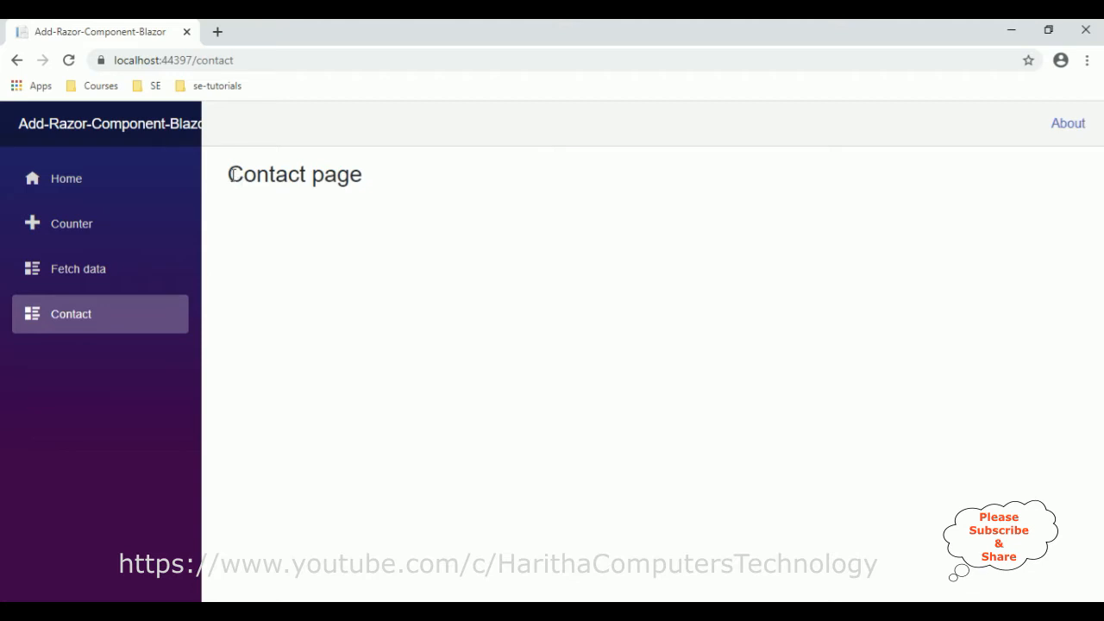
double_click(293, 174)
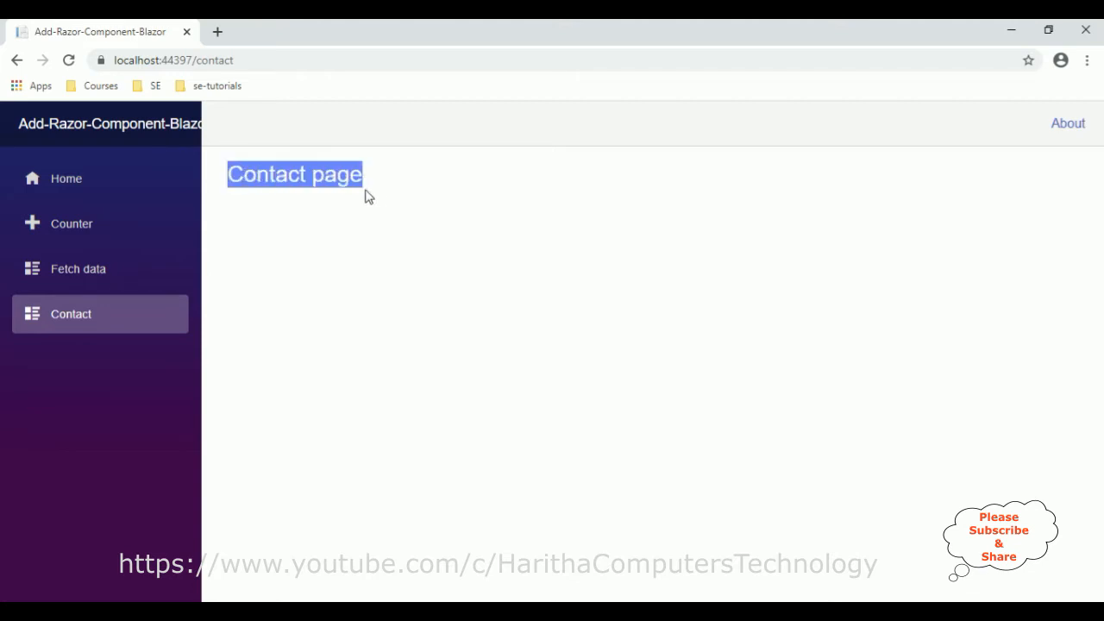
click(363, 207)
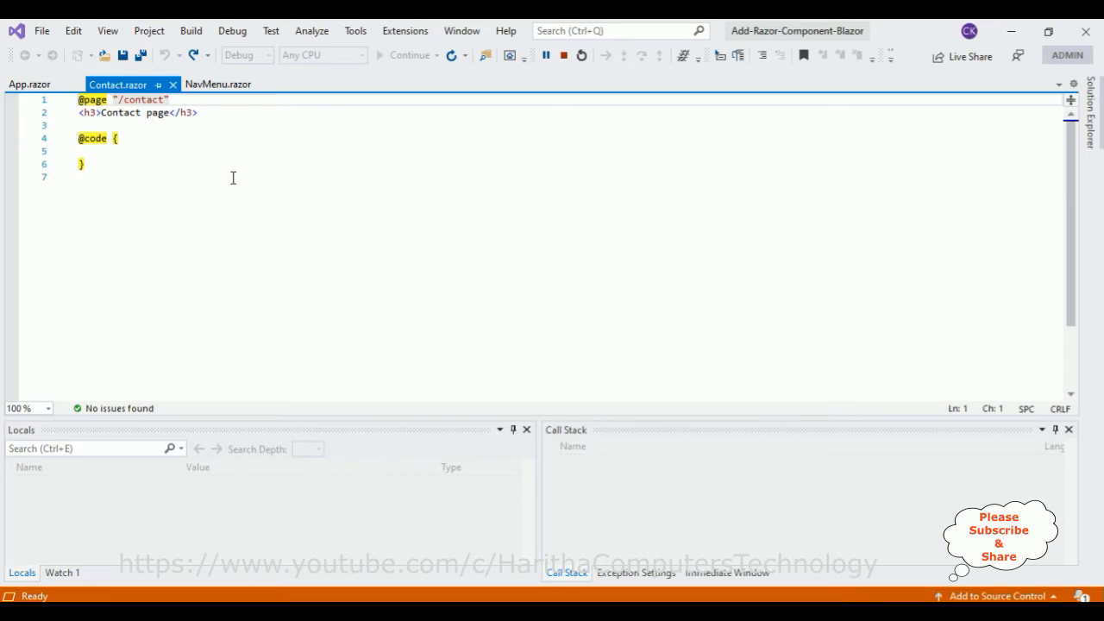
mouse_move(102, 112)
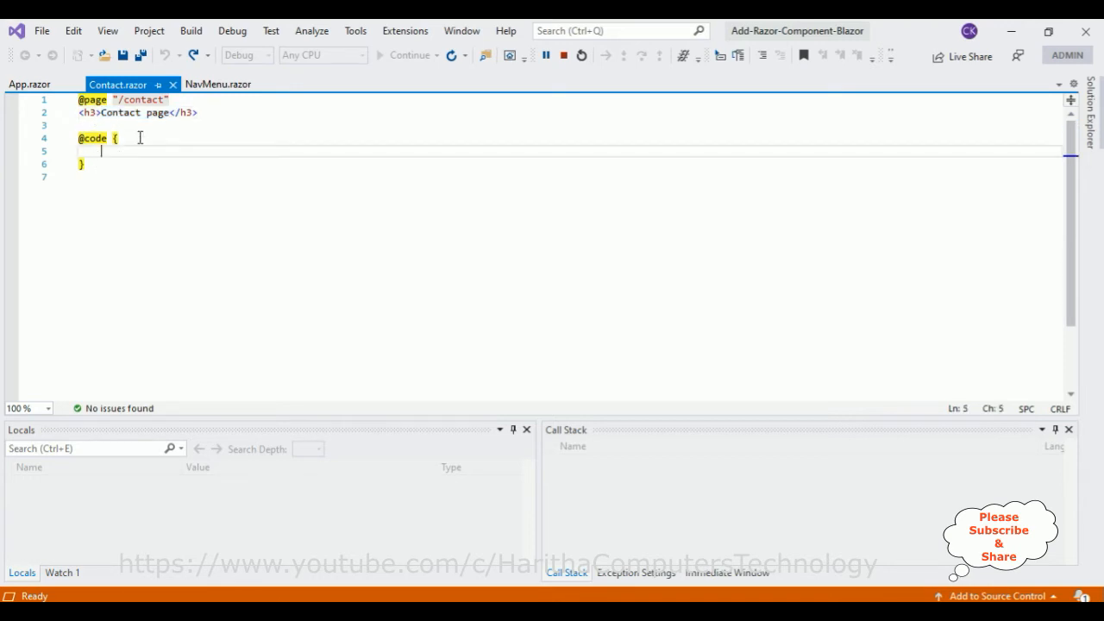
text(string displa)
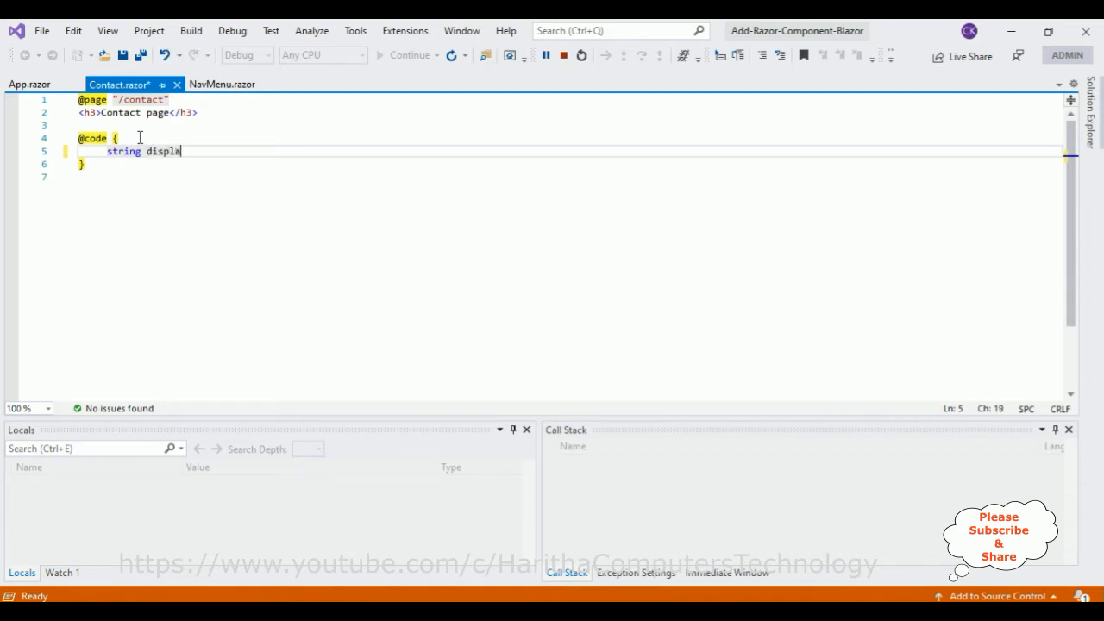
text(yname=)
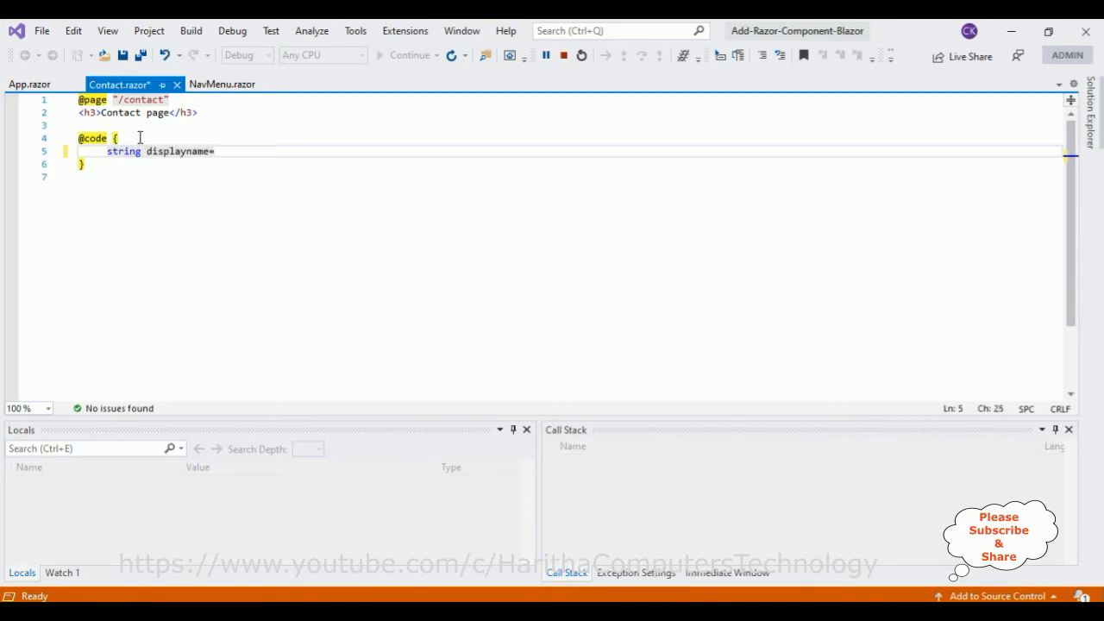
text("")
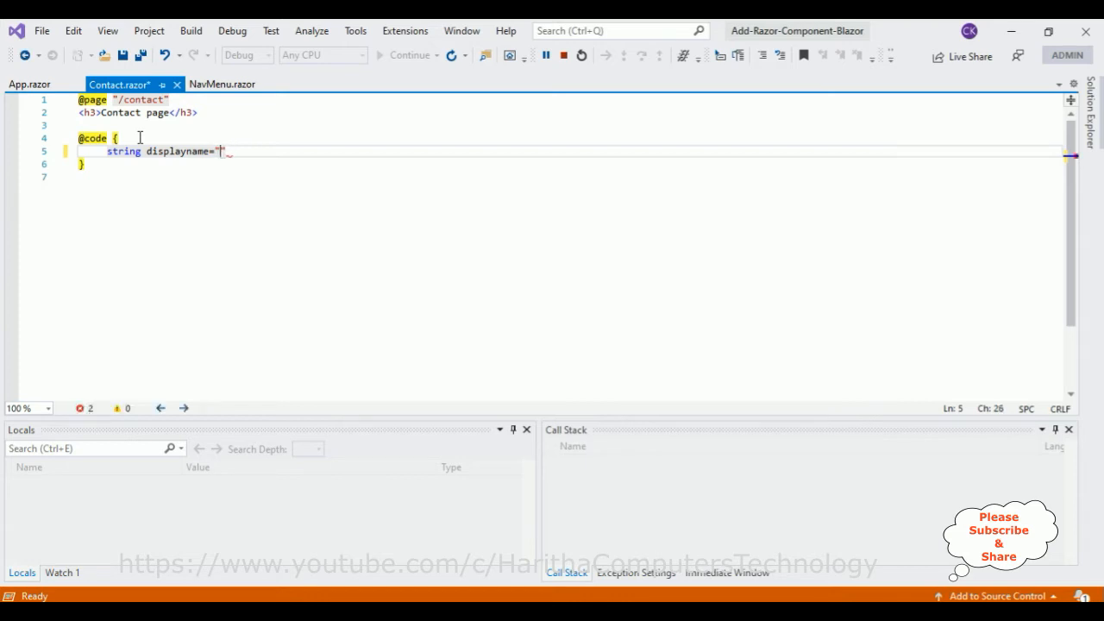
text(This is c)
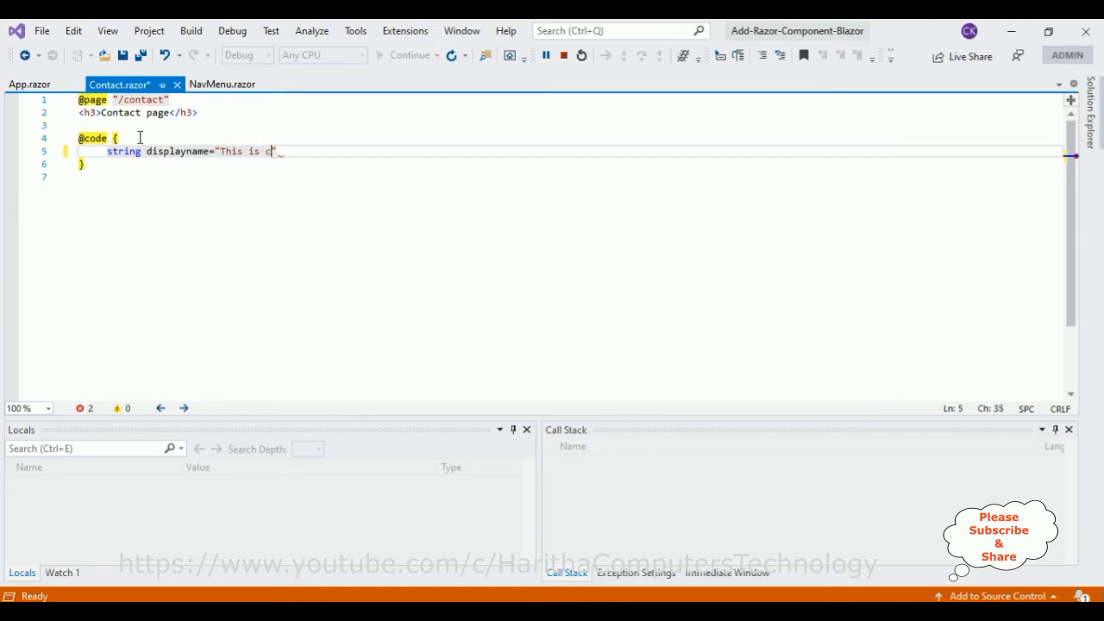
text(ontact page..!)
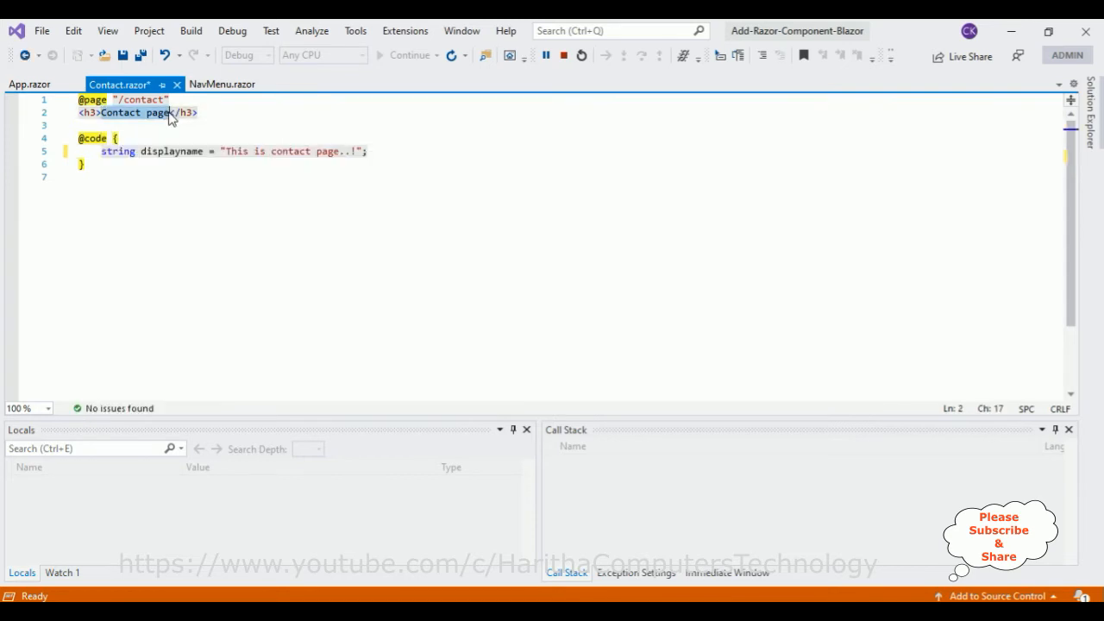
text(@</h3>)
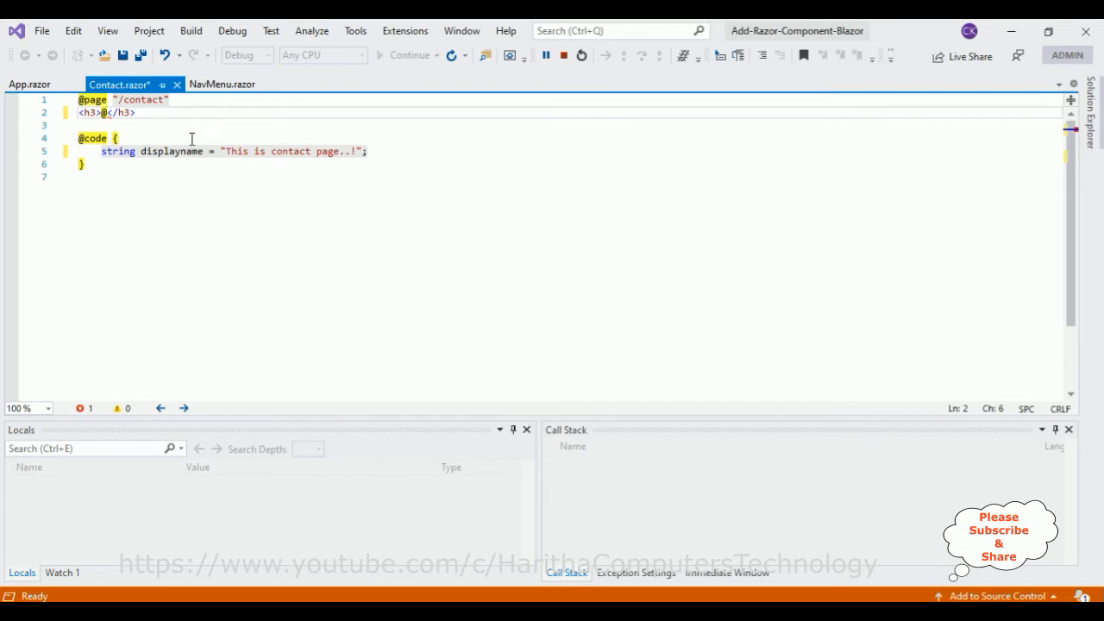
double_click(172, 152)
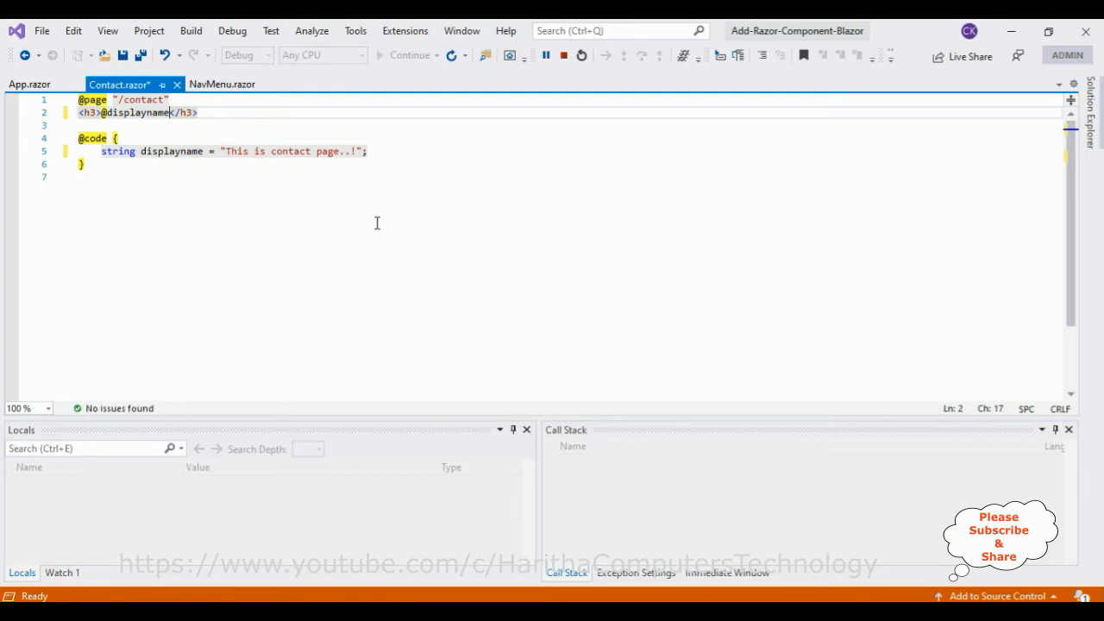
mouse_move(386, 236)
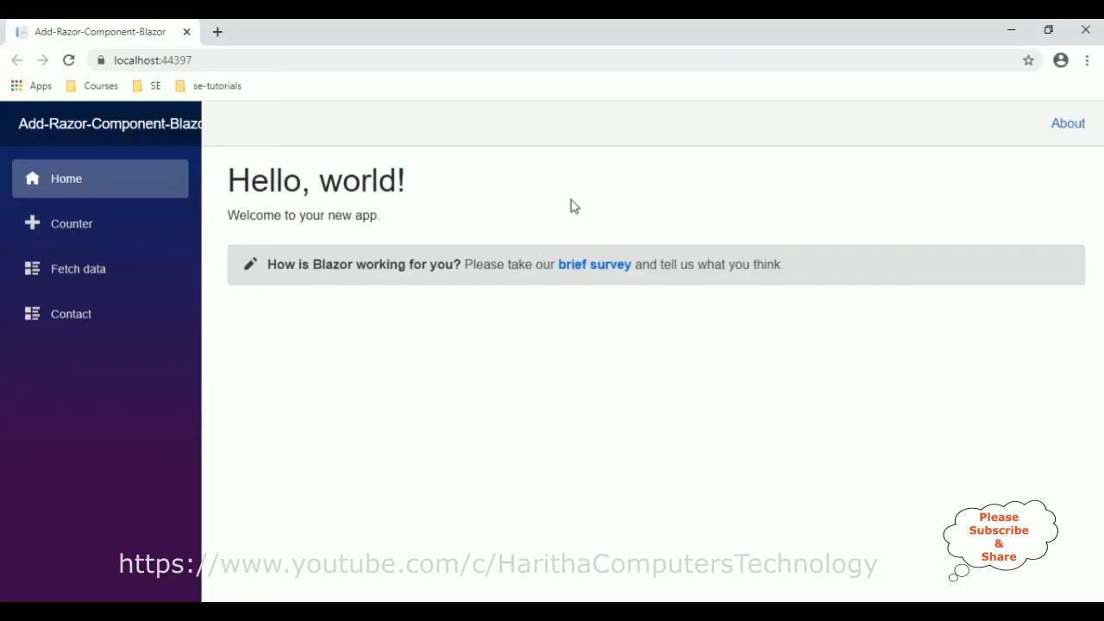
mouse_move(83, 314)
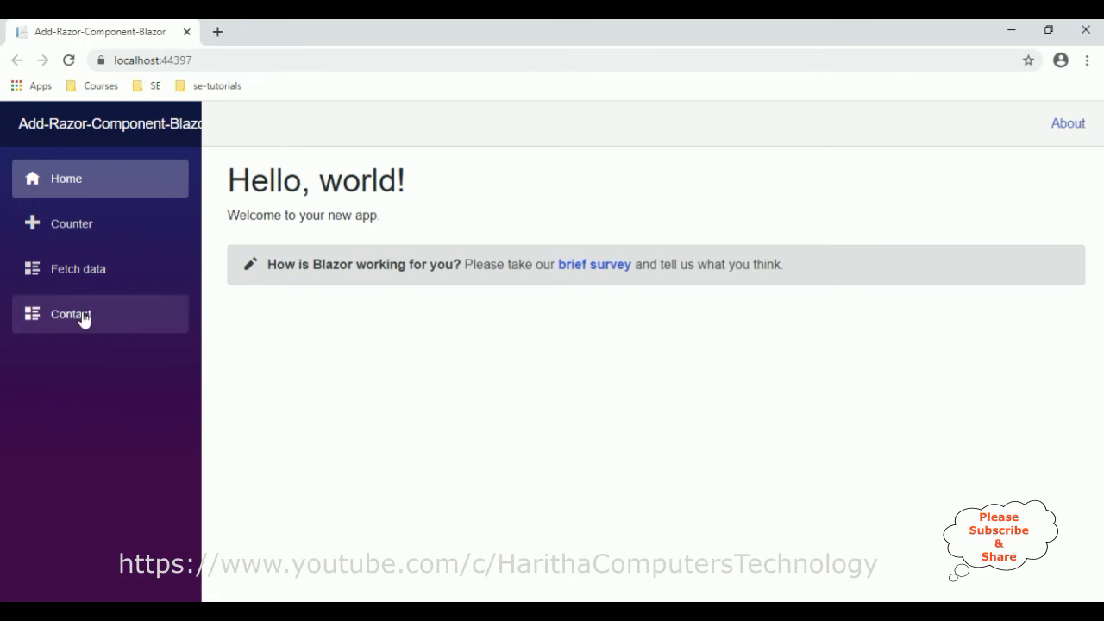
Step: View the Contact page now headed "This is contact page..!" in Chrome
click(71, 314)
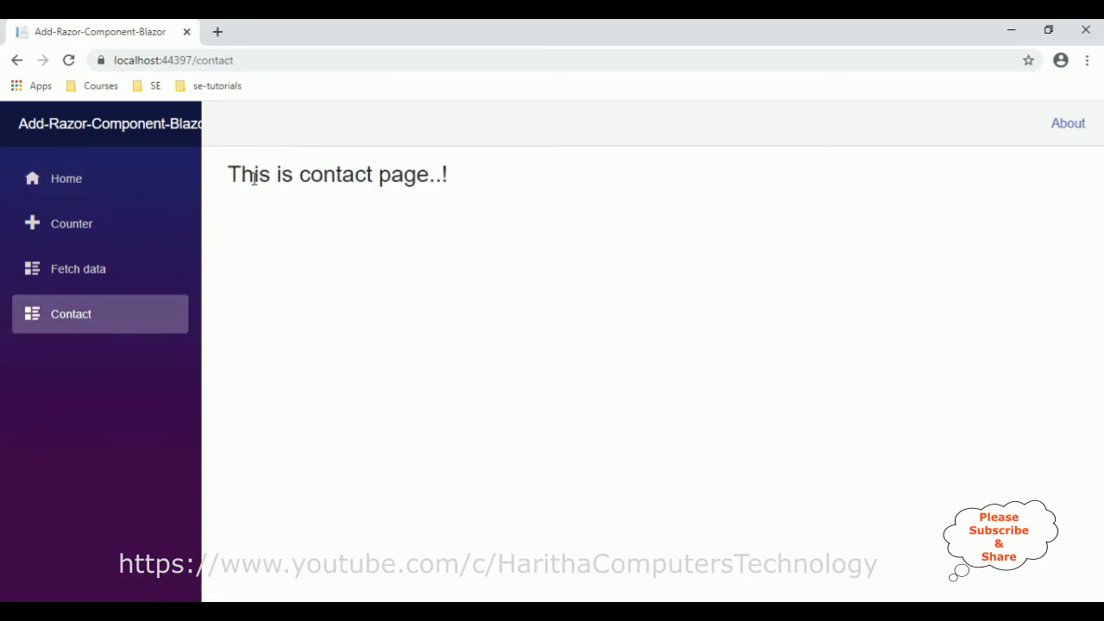
triple_click(336, 173)
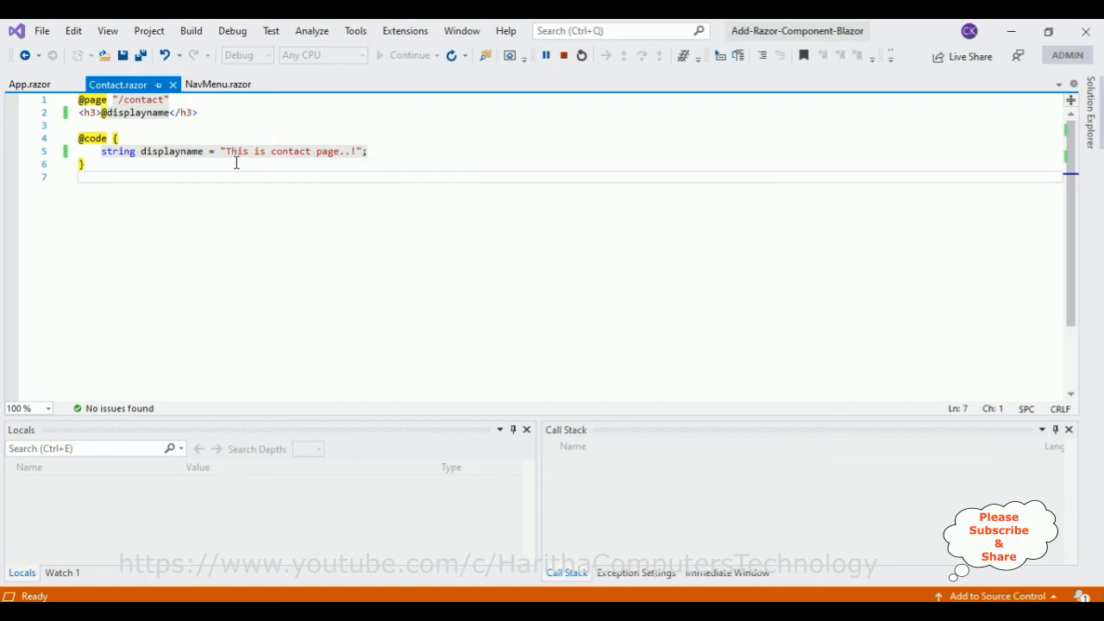
key(Enter)
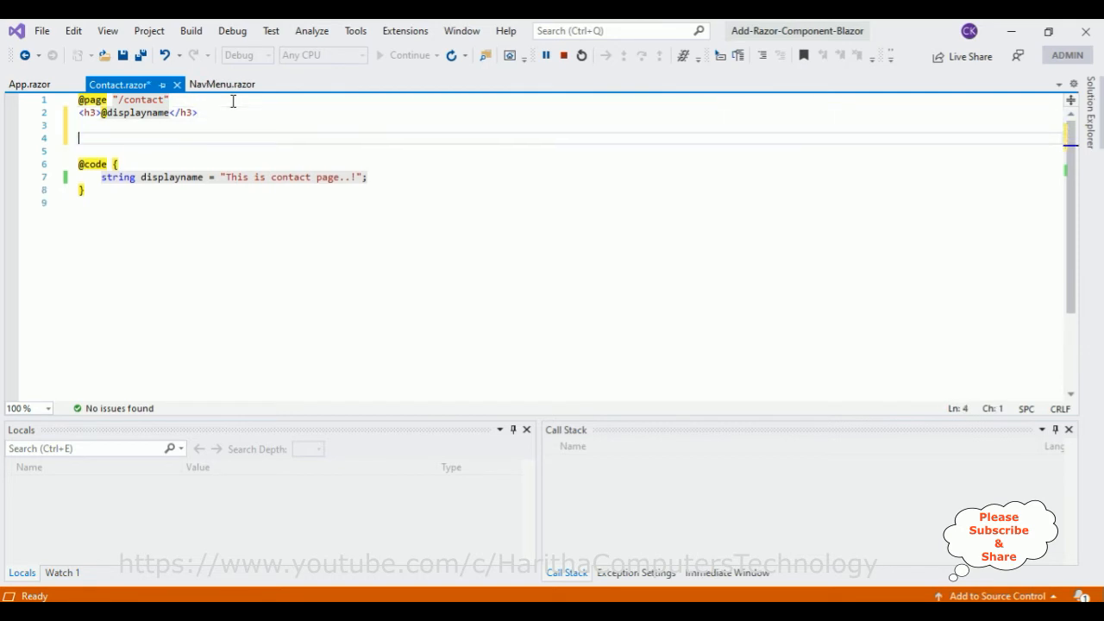
text(<input @bind=")
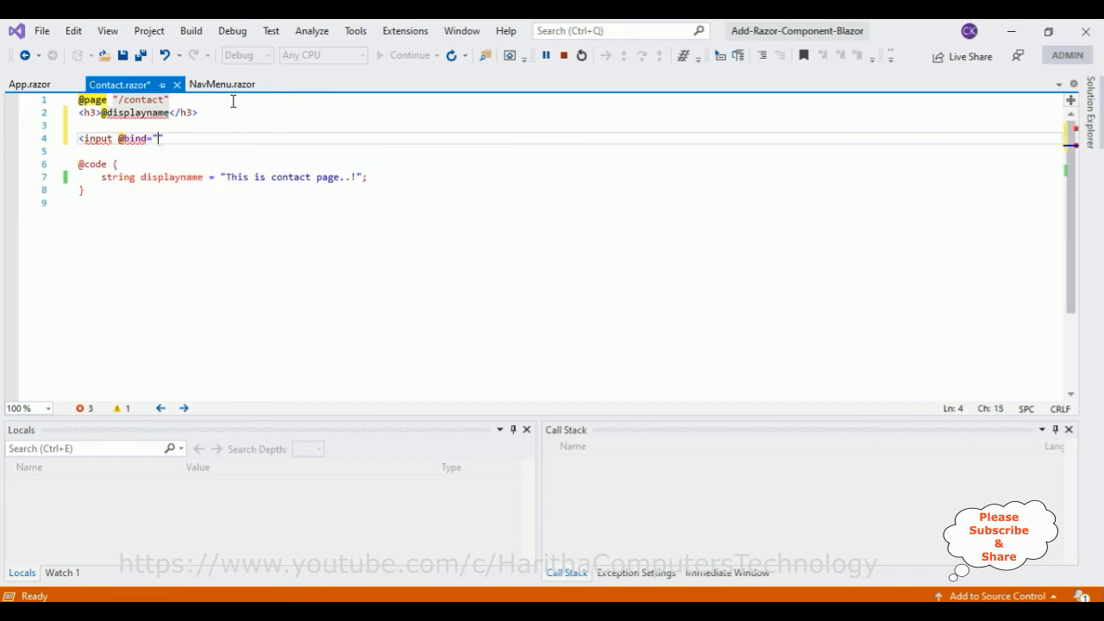
double_click(173, 176)
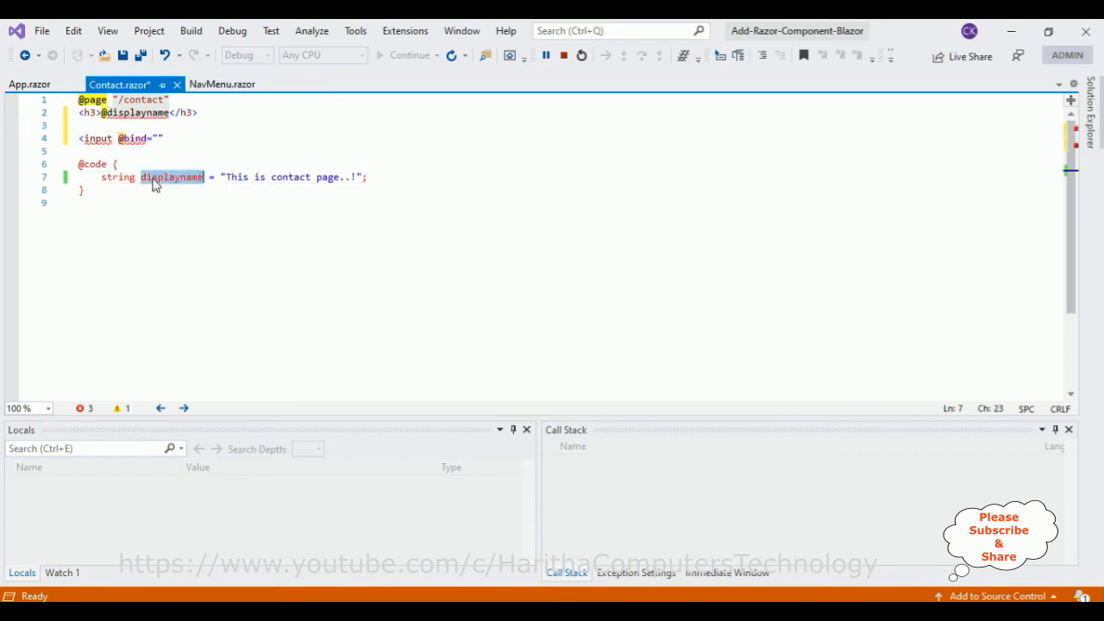
text(displayname)
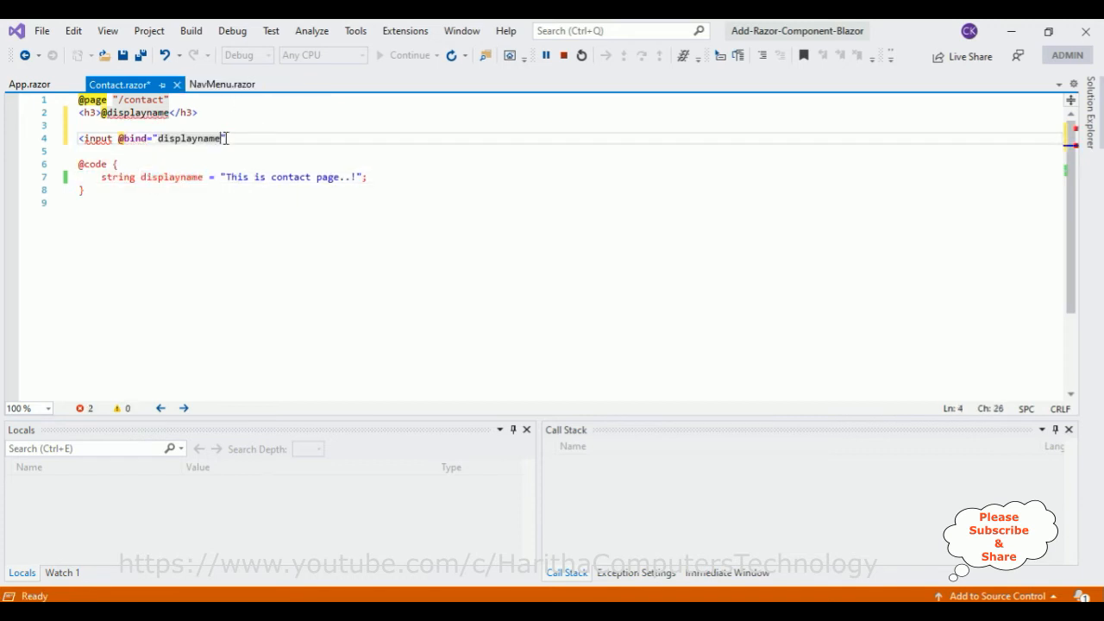
text(/>)
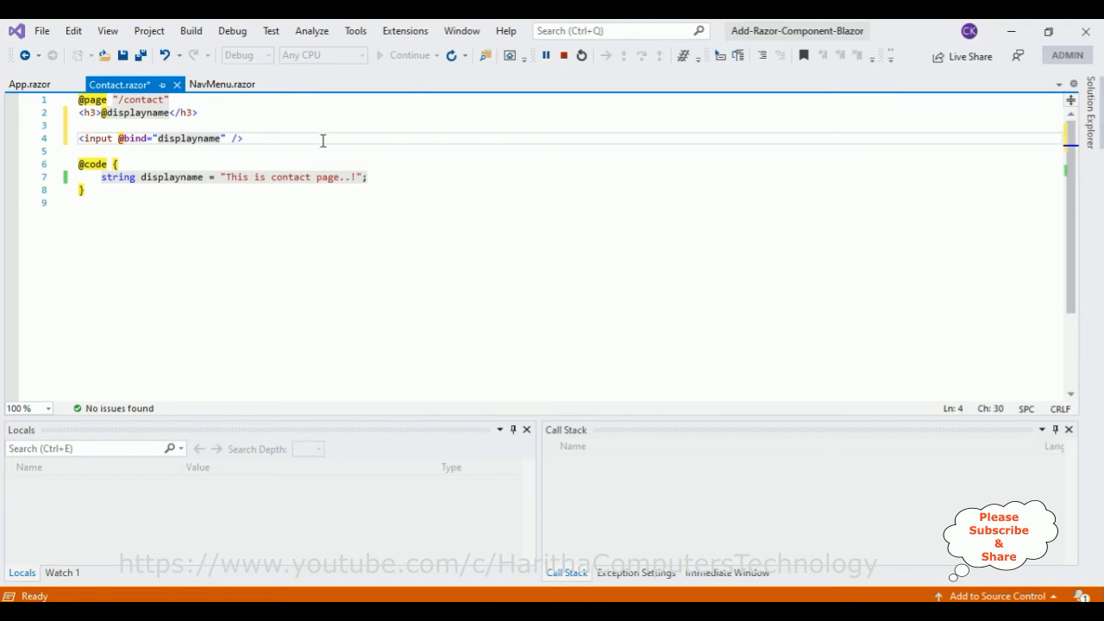
mouse_move(580, 56)
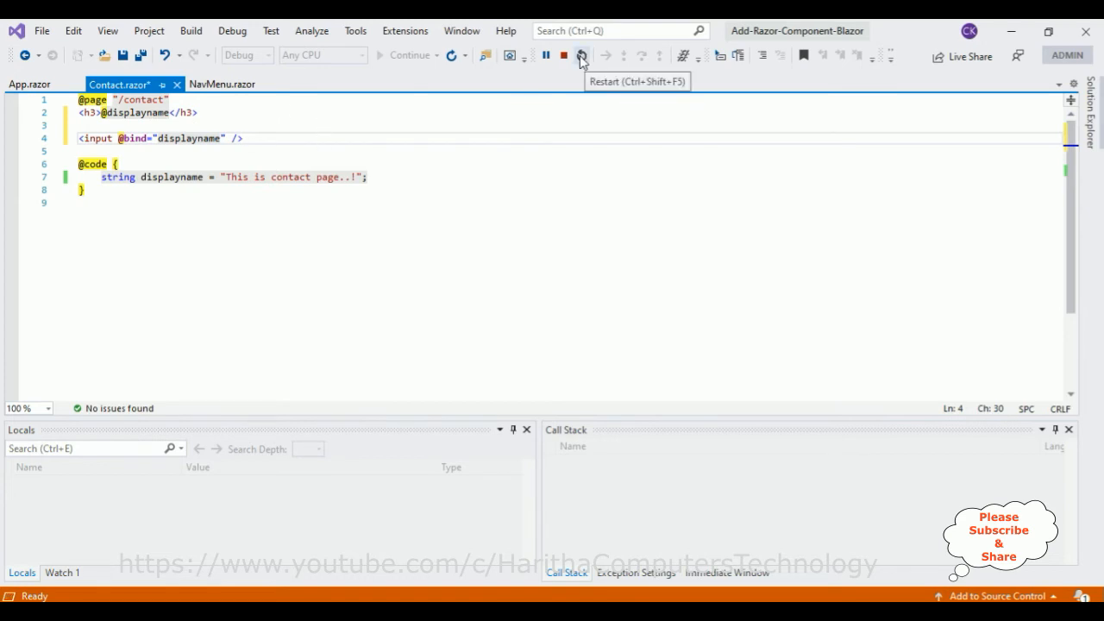
click(563, 55)
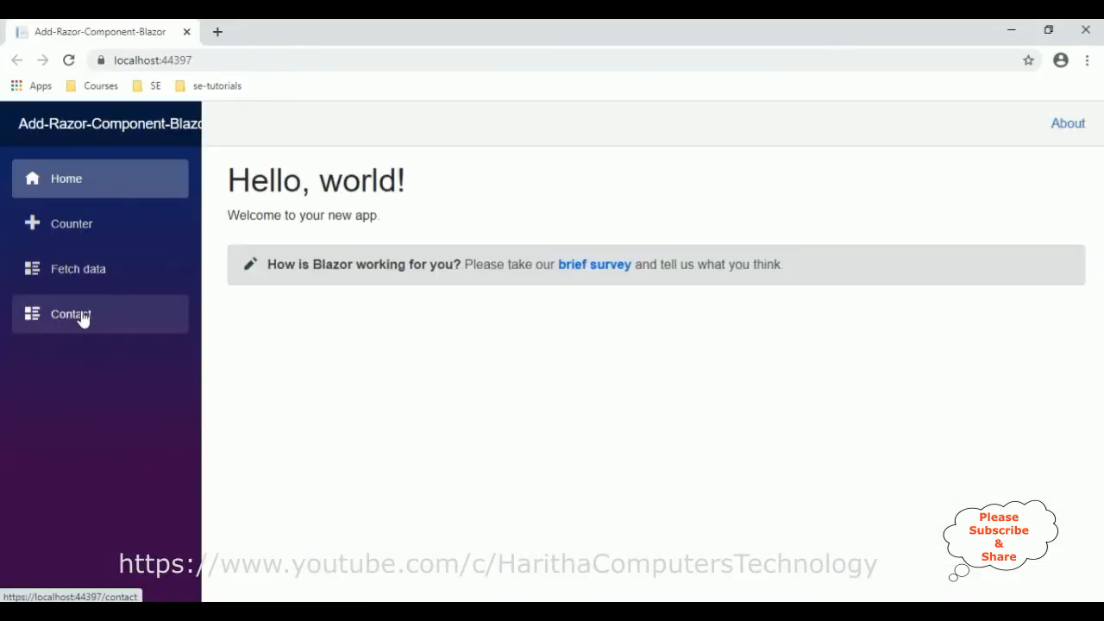
Step: View the Contact page's text box prefilled with "This is contact page..!"
click(70, 314)
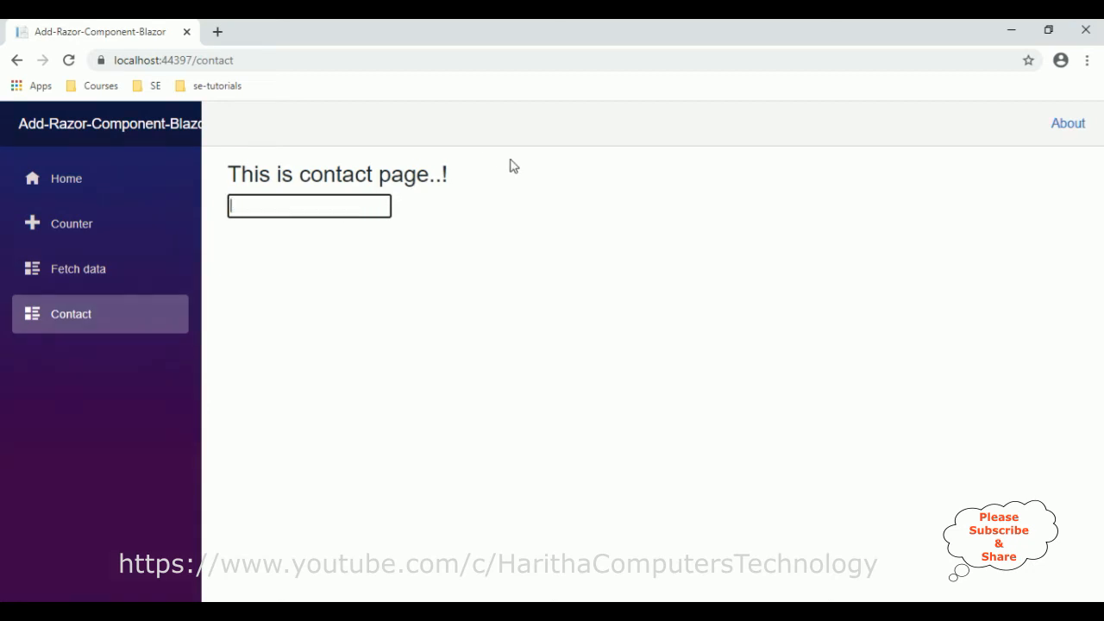
text(This is contact page..!)
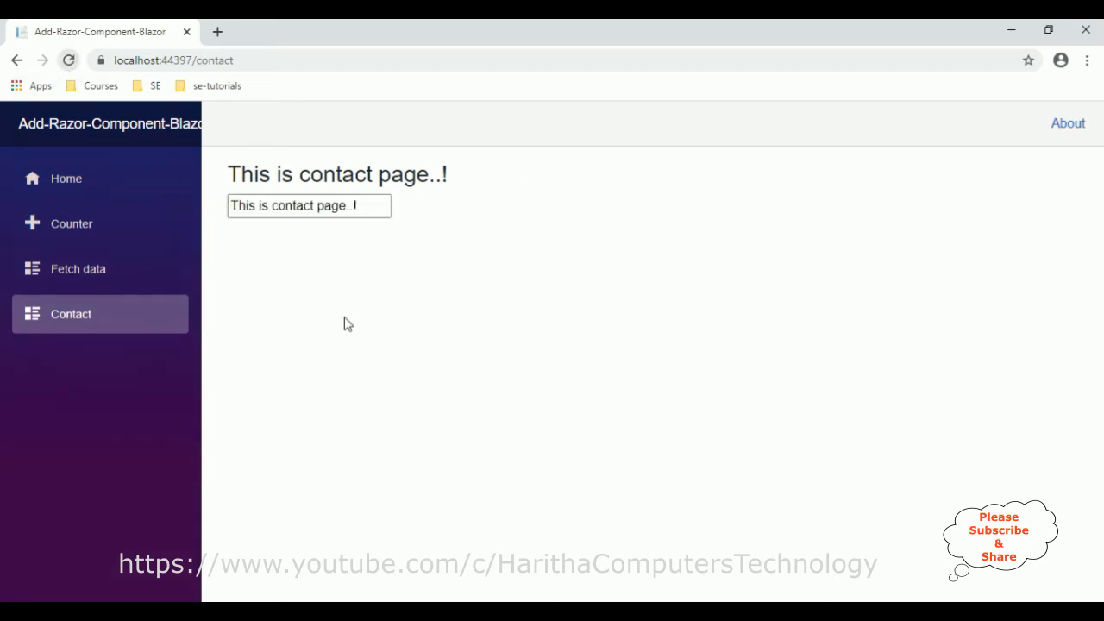
mouse_move(432, 273)
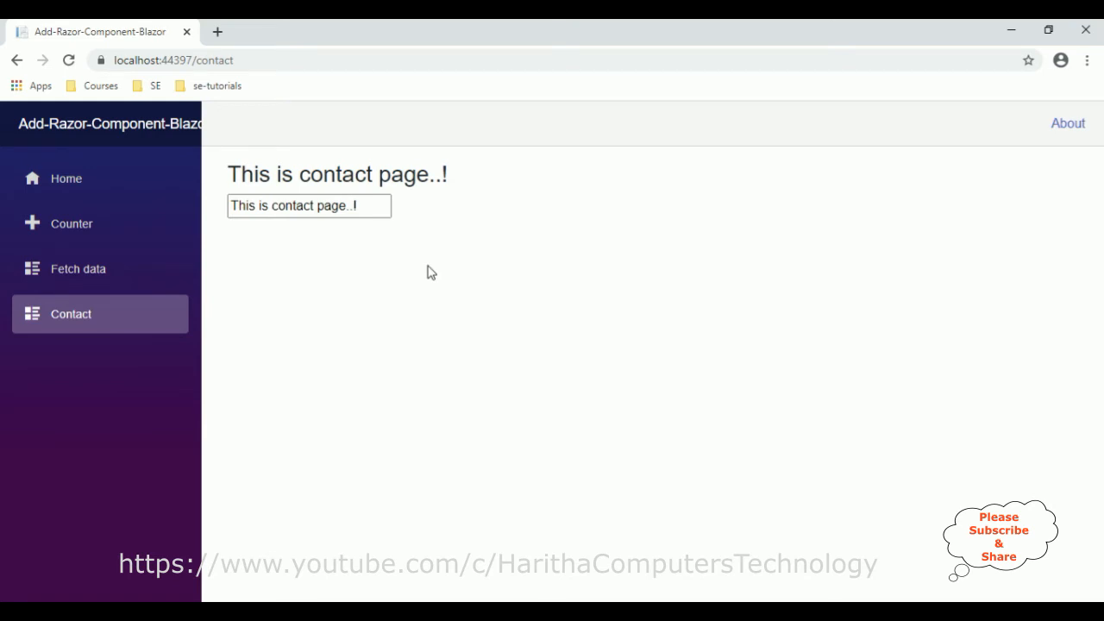
mouse_move(428, 274)
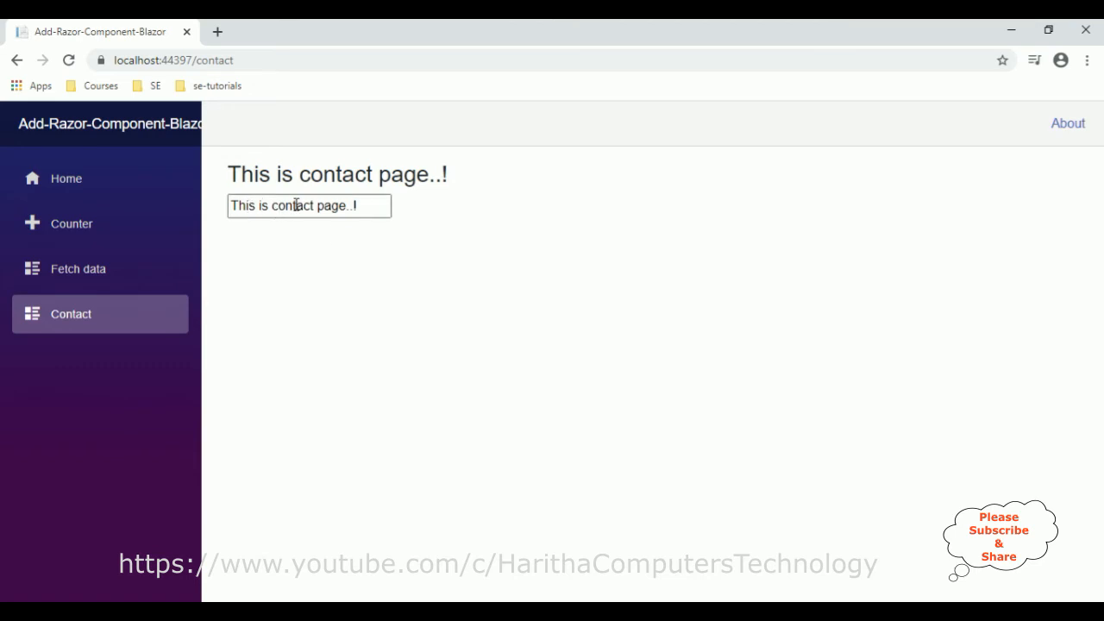
Step: Enter "charan k" then "sdfasdf" in the box and watch whether the heading follows the typing
triple_click(309, 205)
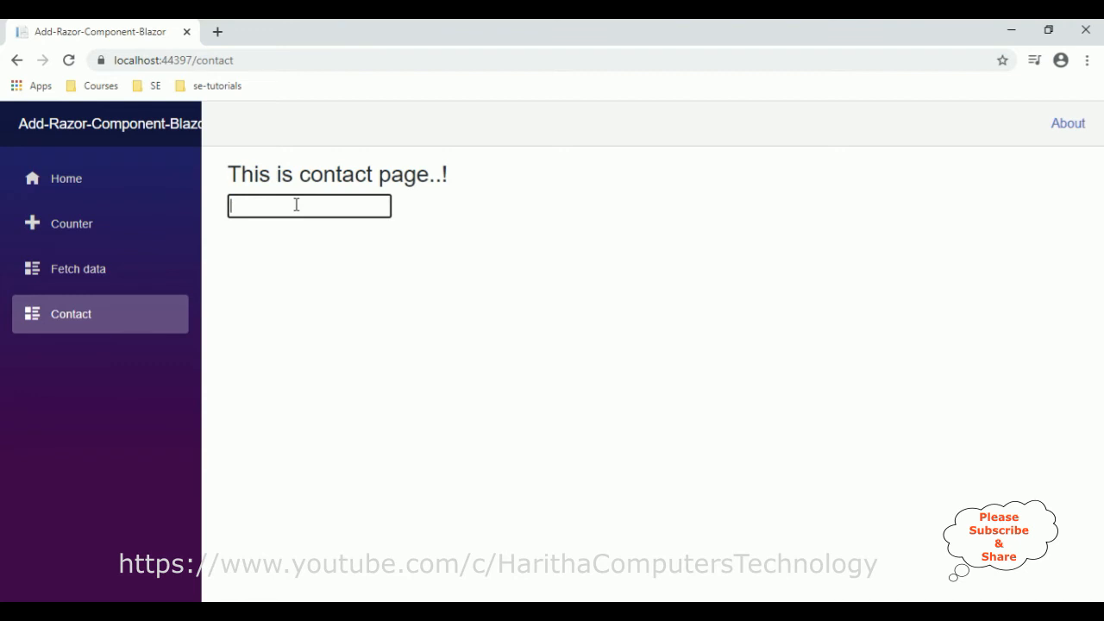
text(cha)
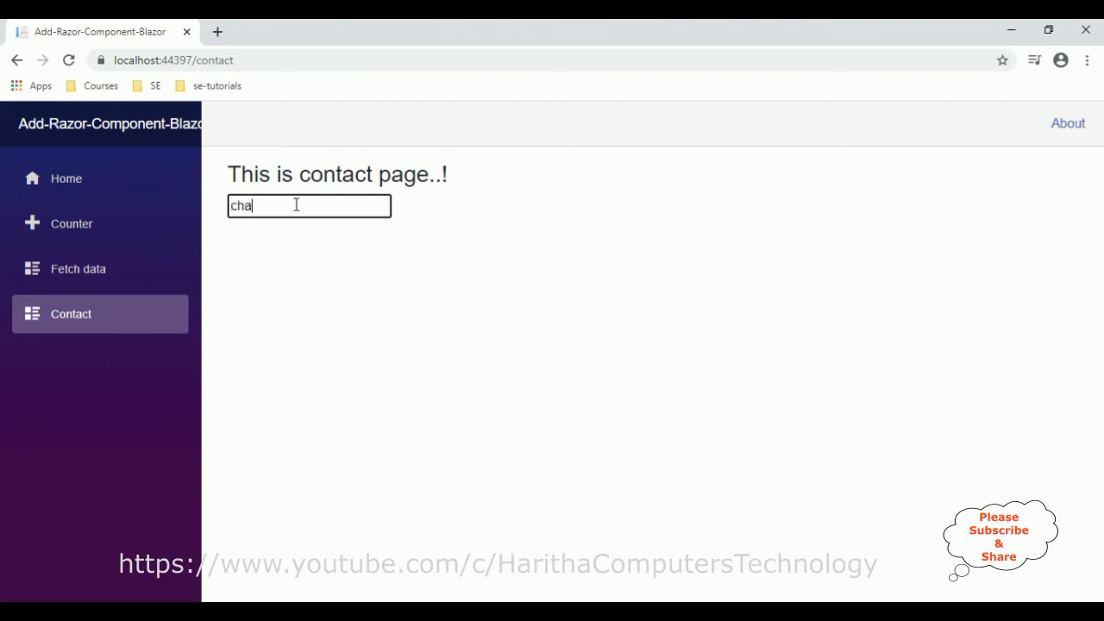
text(ran)
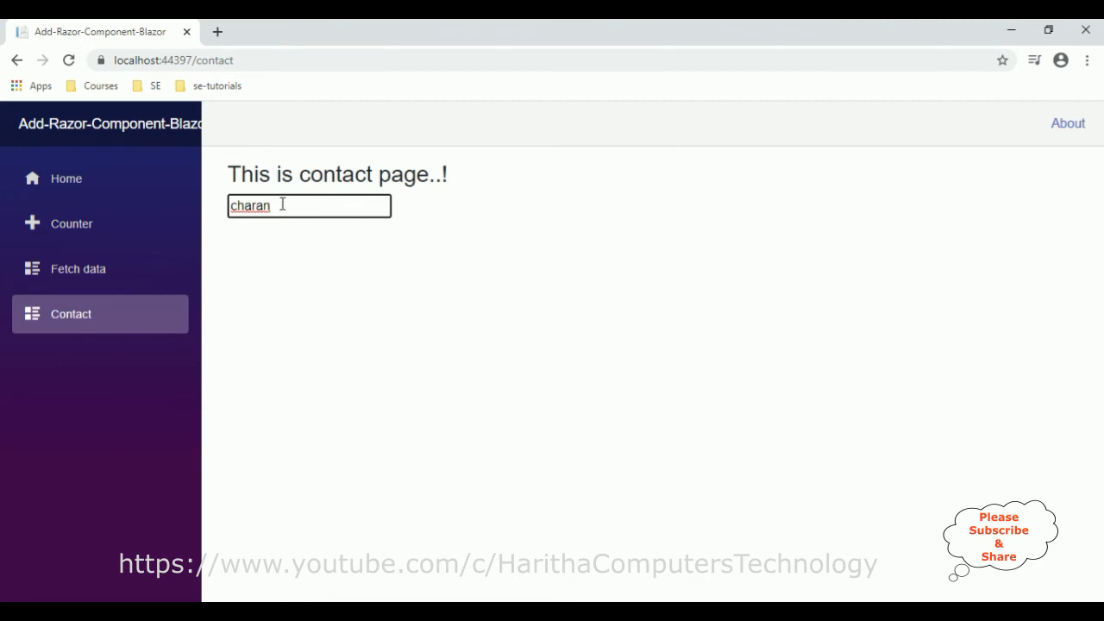
mouse_move(334, 174)
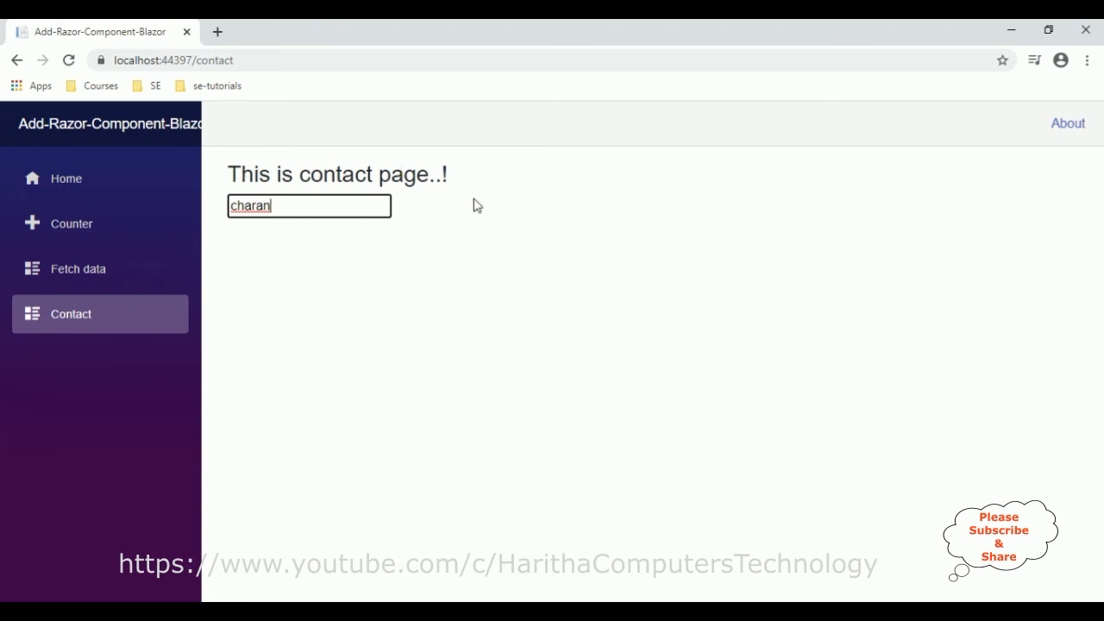
mouse_move(473, 200)
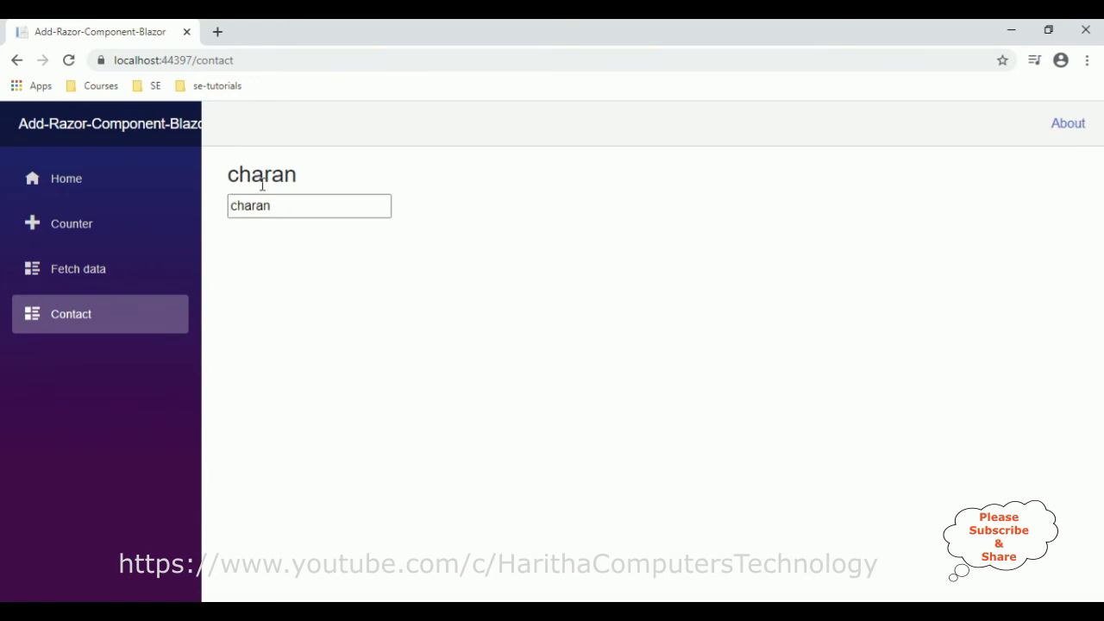
click(309, 206)
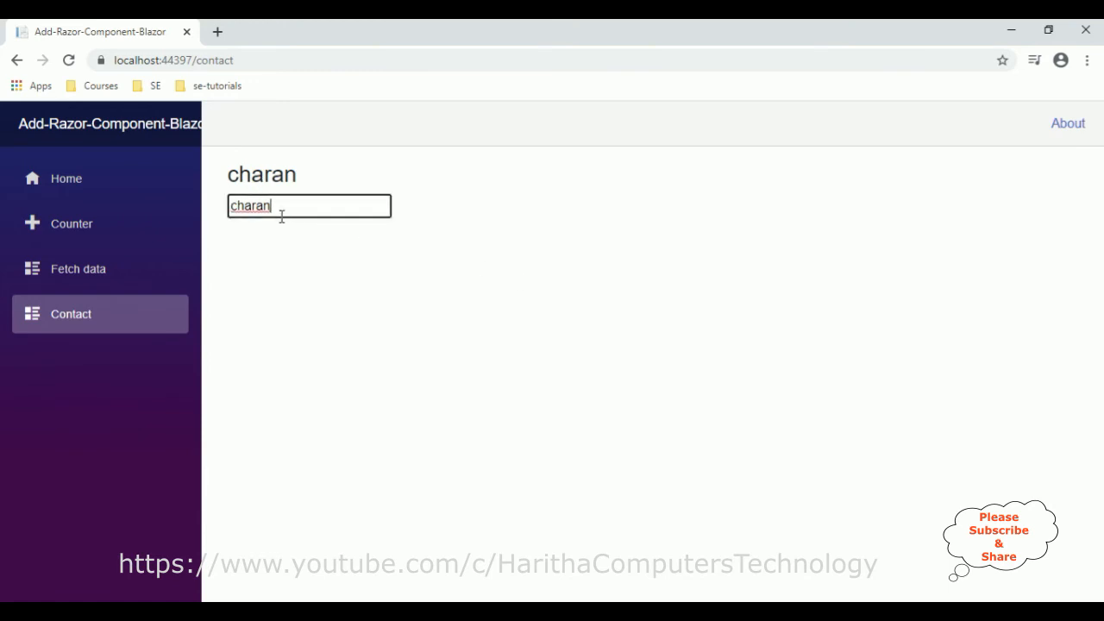
text(k)
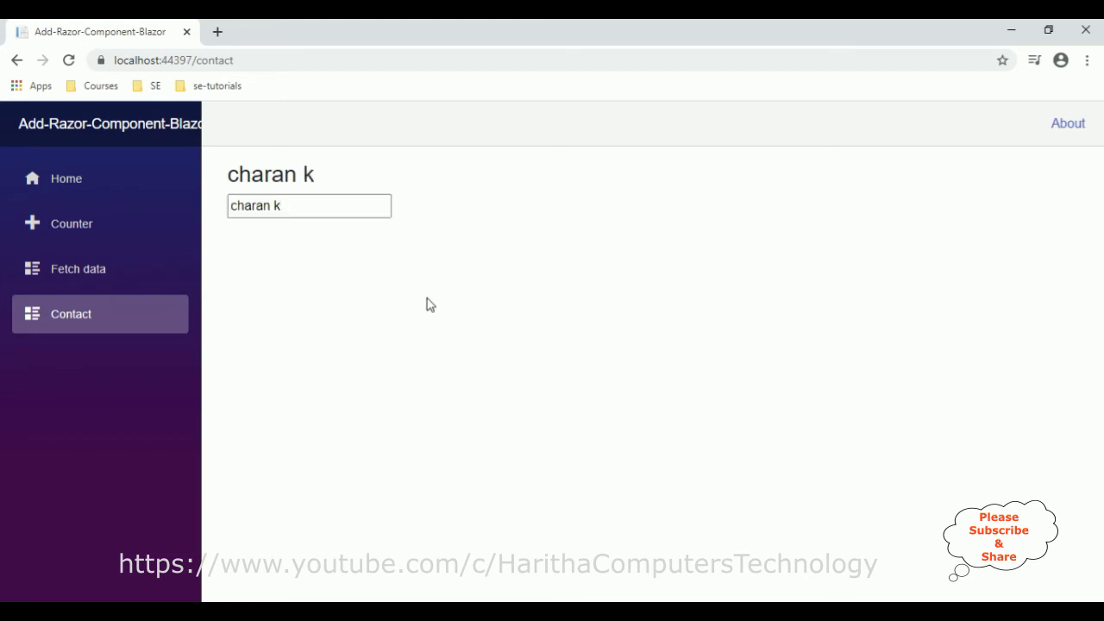
mouse_move(423, 164)
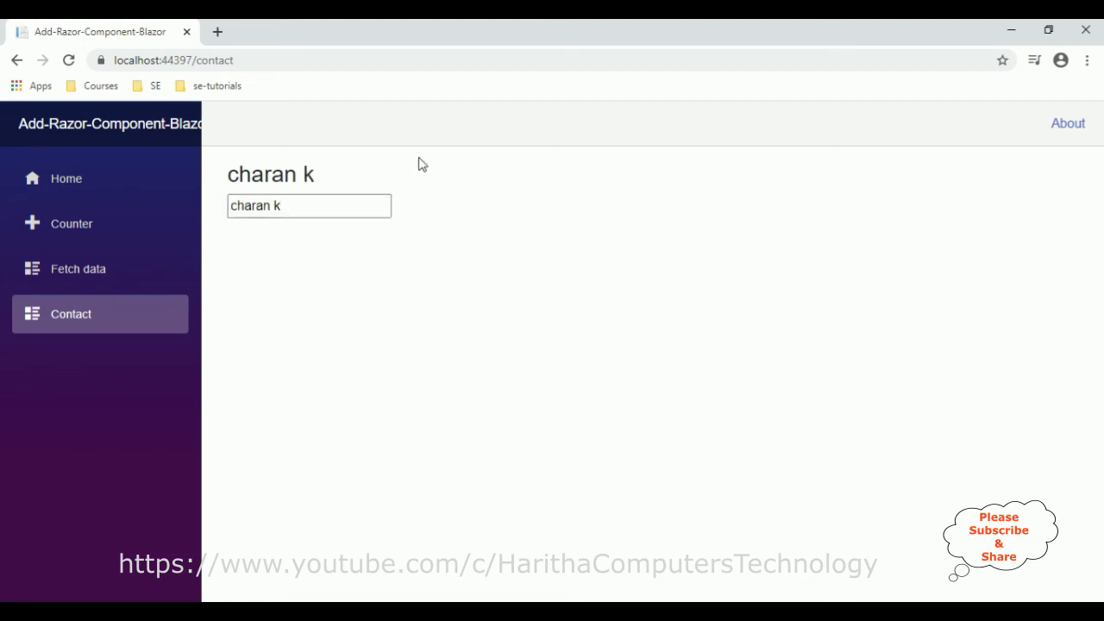
mouse_move(267, 232)
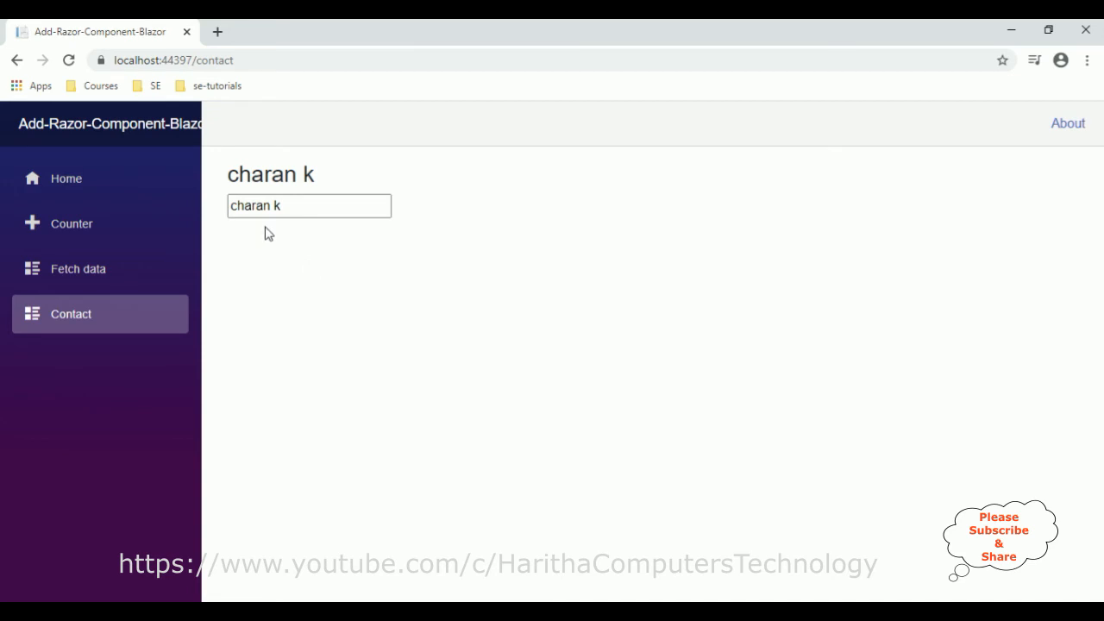
text(sdfasdf)
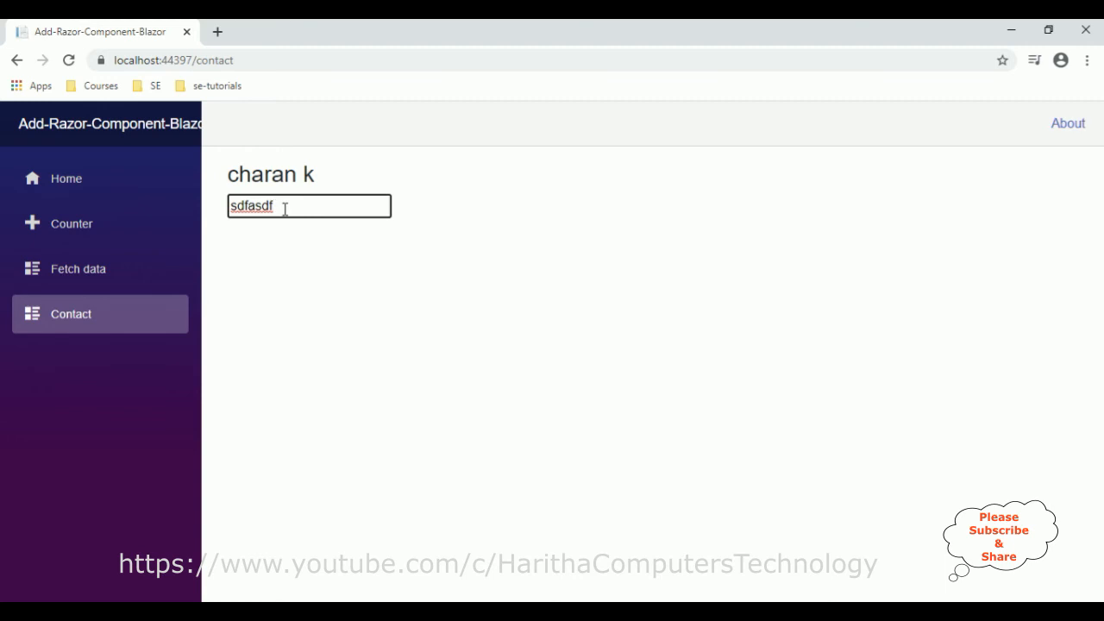
mouse_move(248, 197)
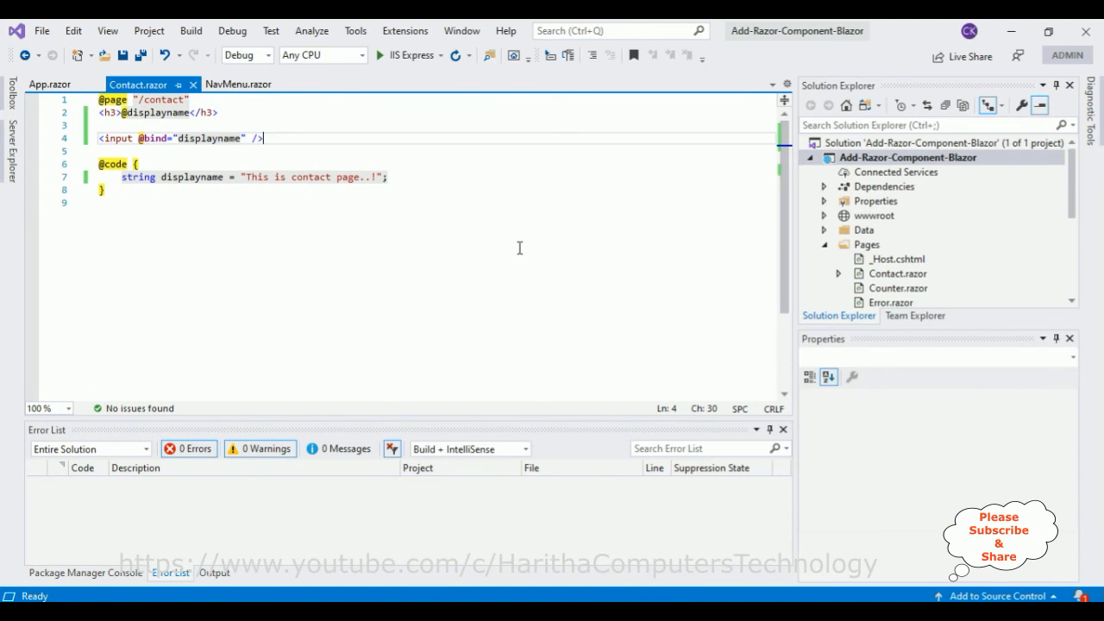
mouse_move(342, 239)
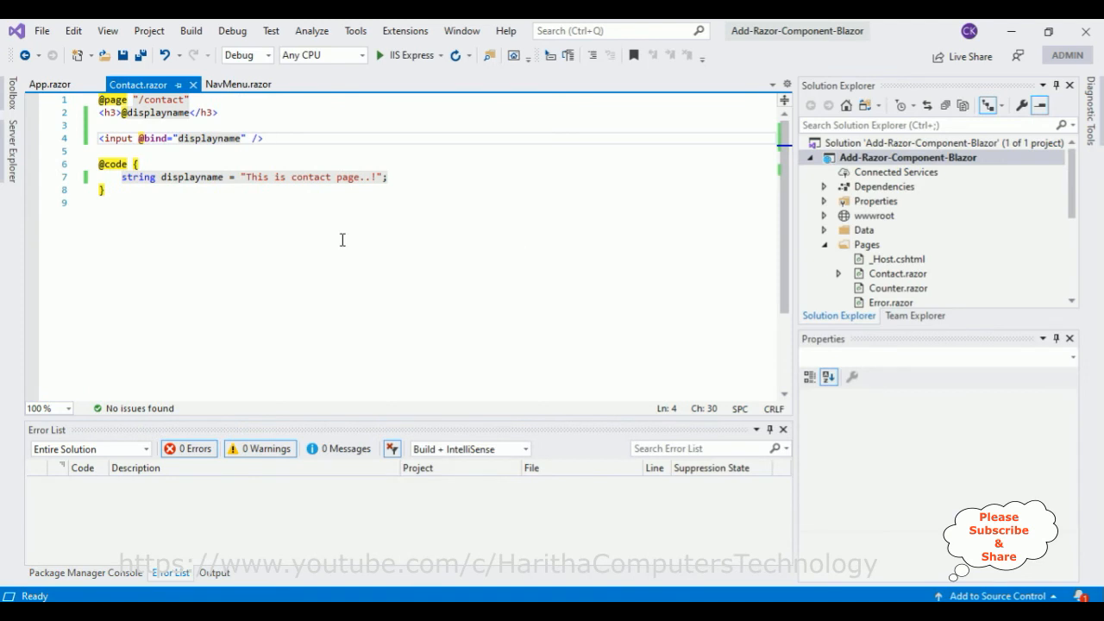
mouse_move(210, 138)
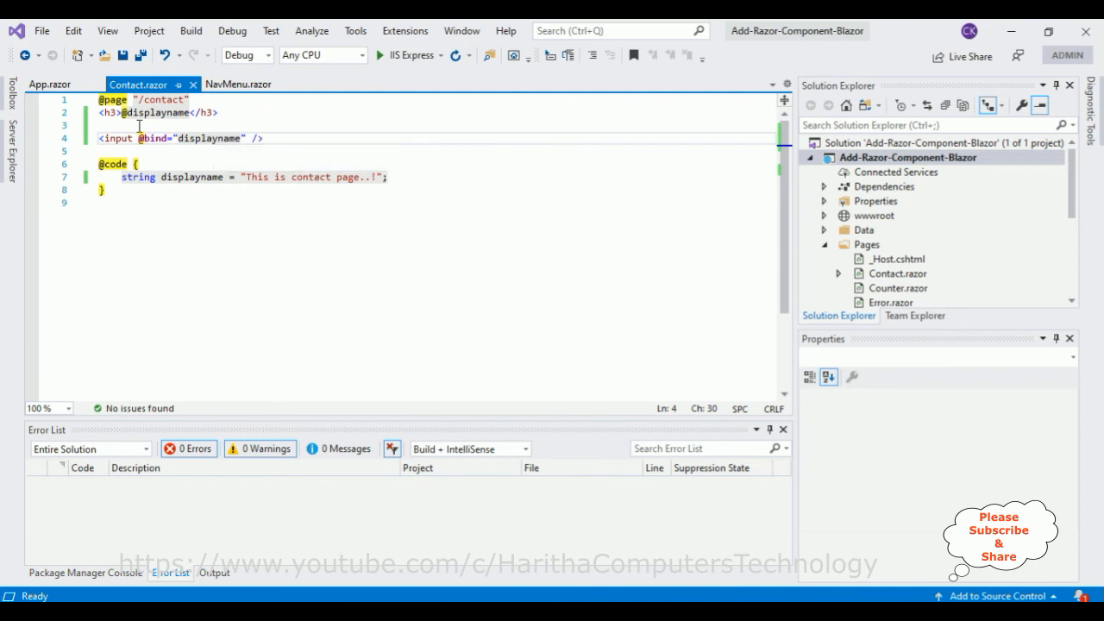
mouse_move(220, 138)
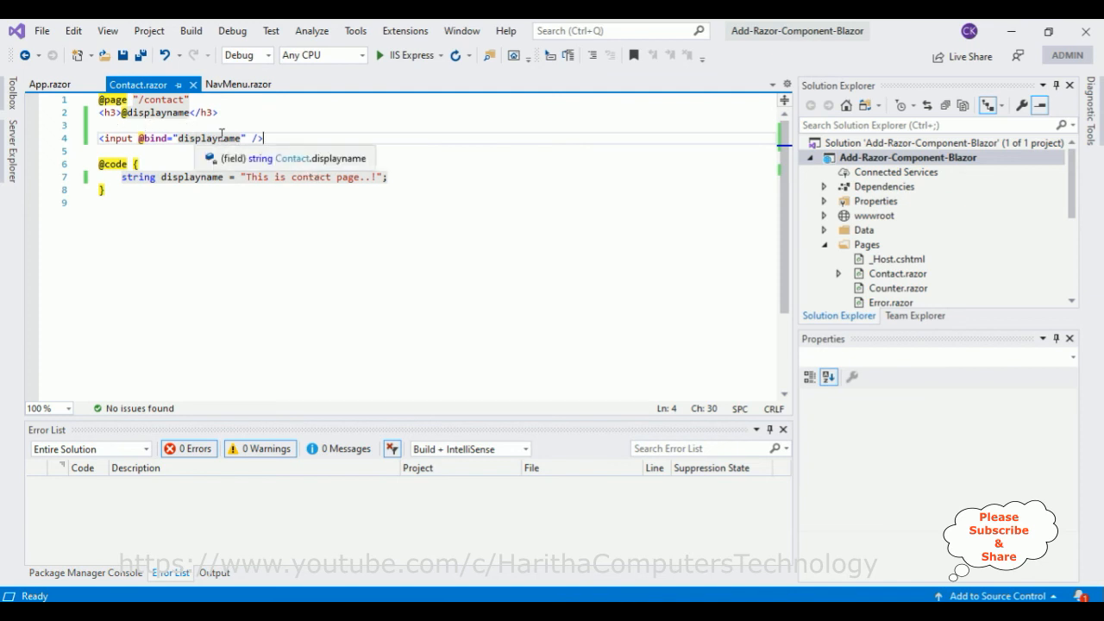
click(432, 202)
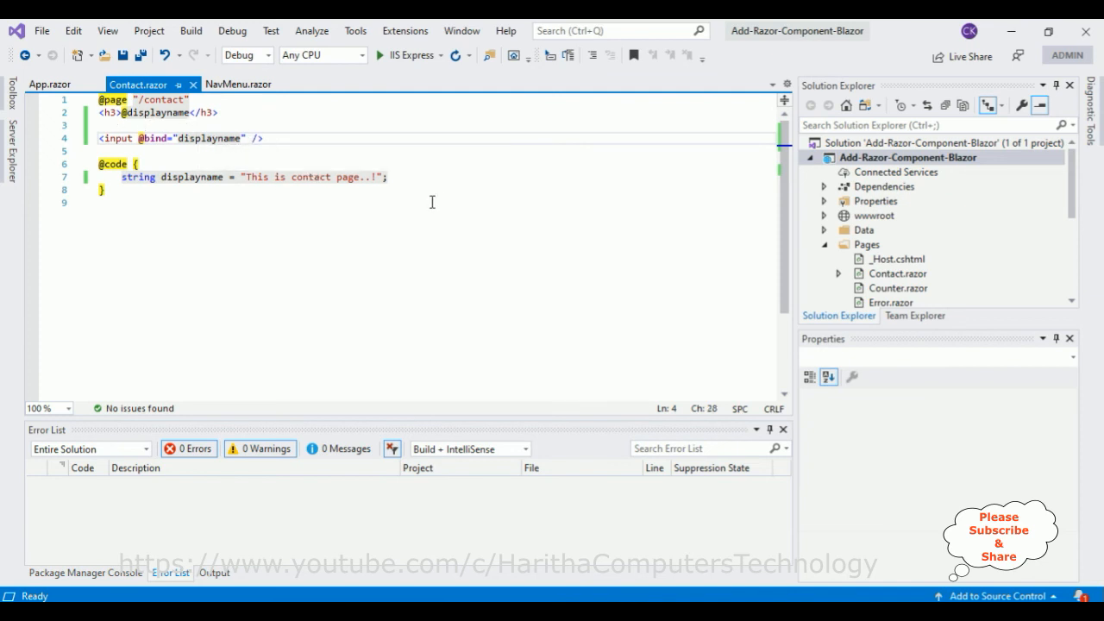
text(@)
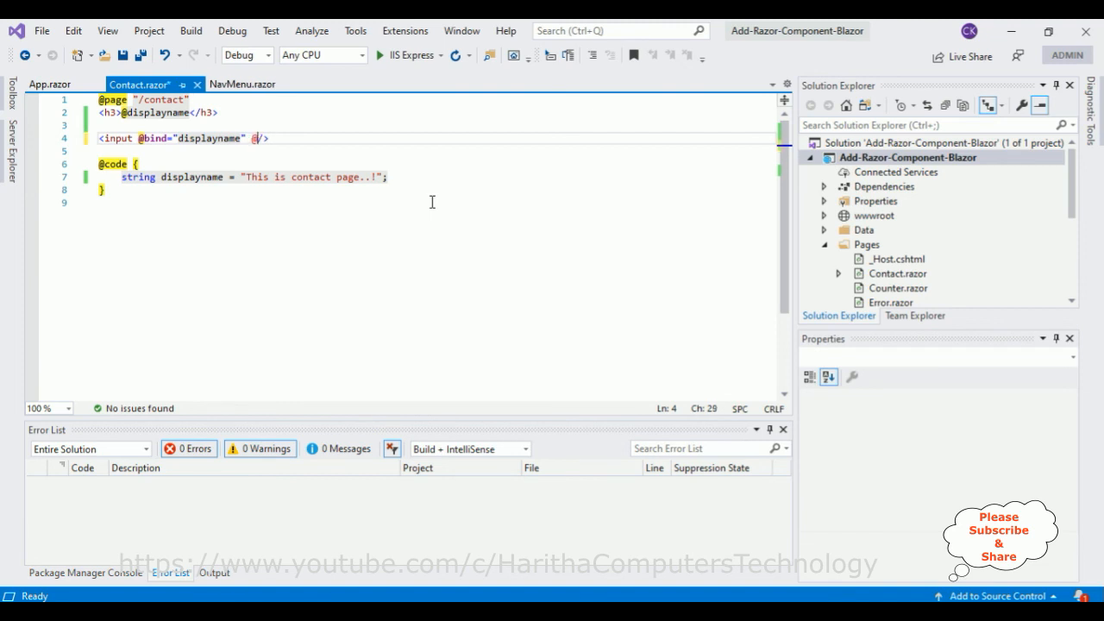
text(bind)
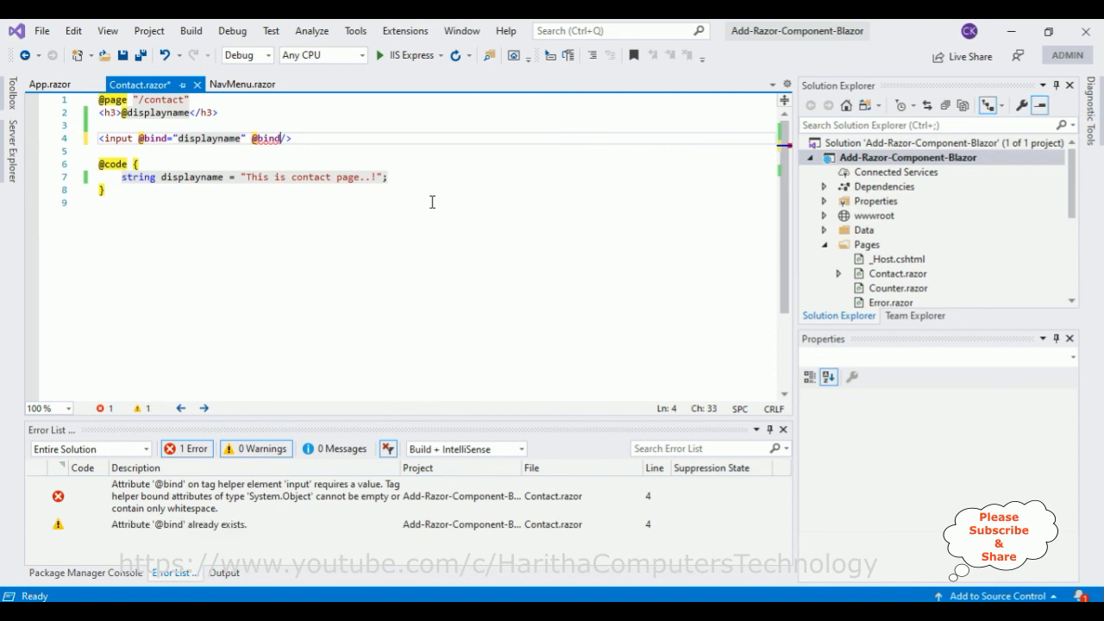
text(:event)
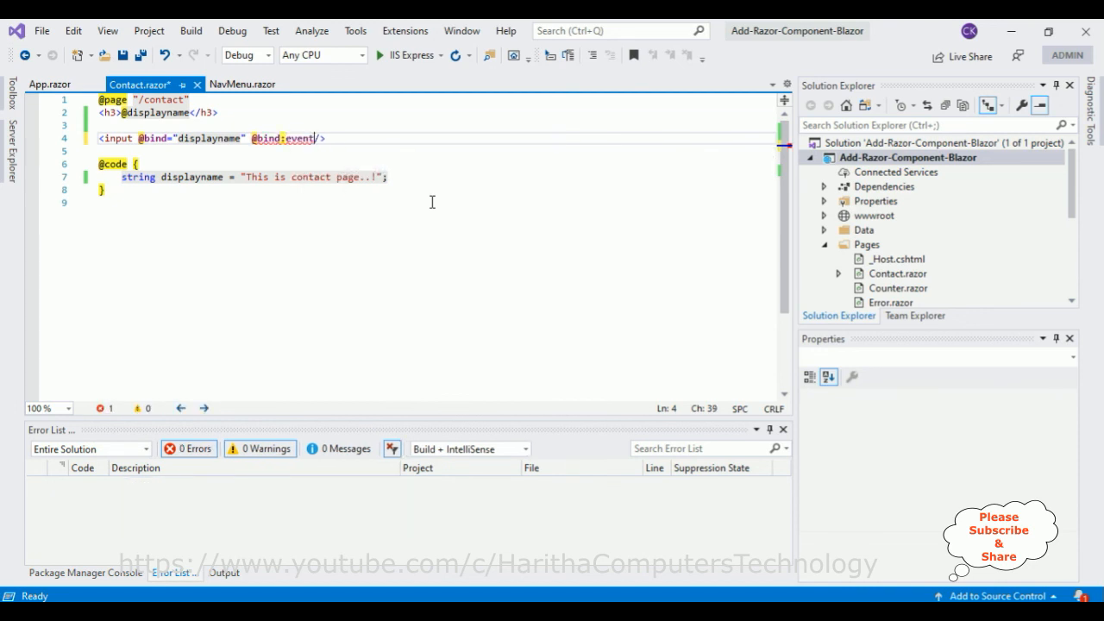
text(="")
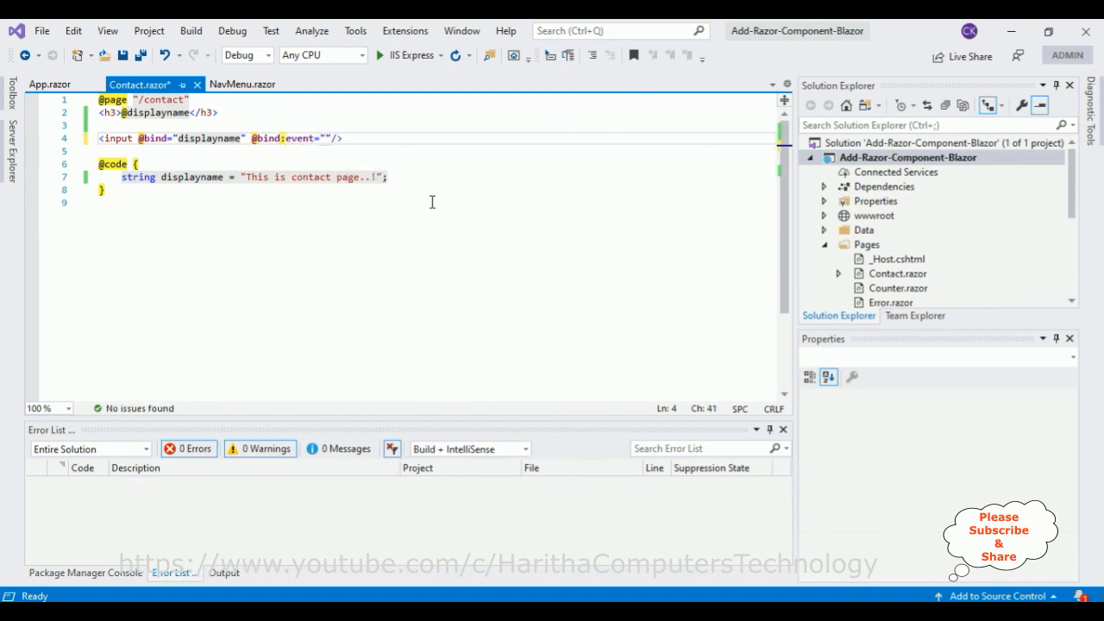
text(on)
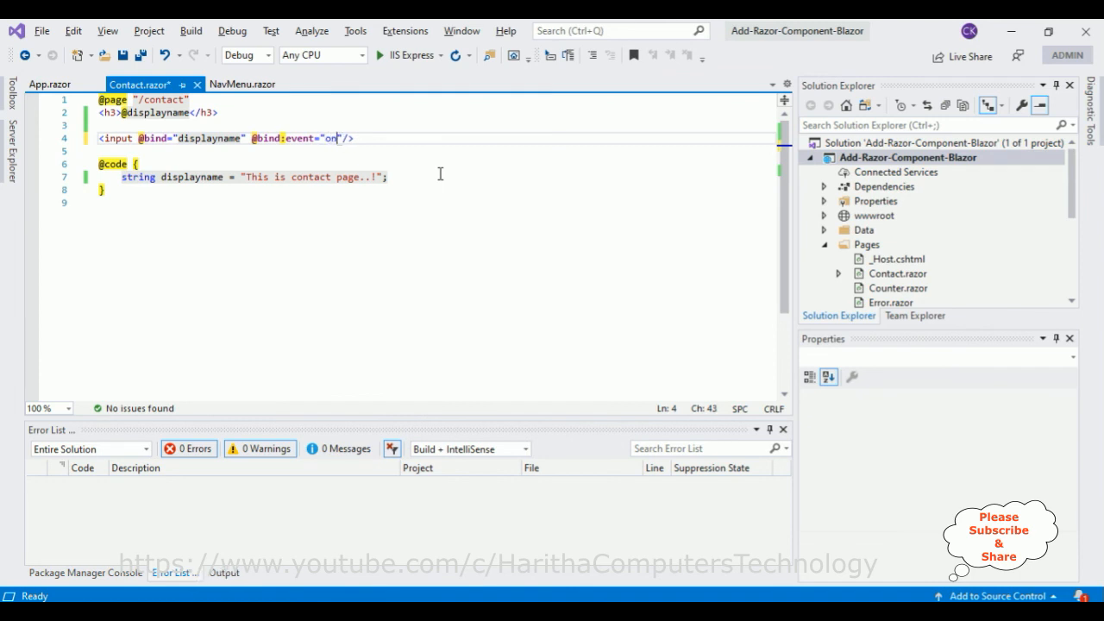
text(input)
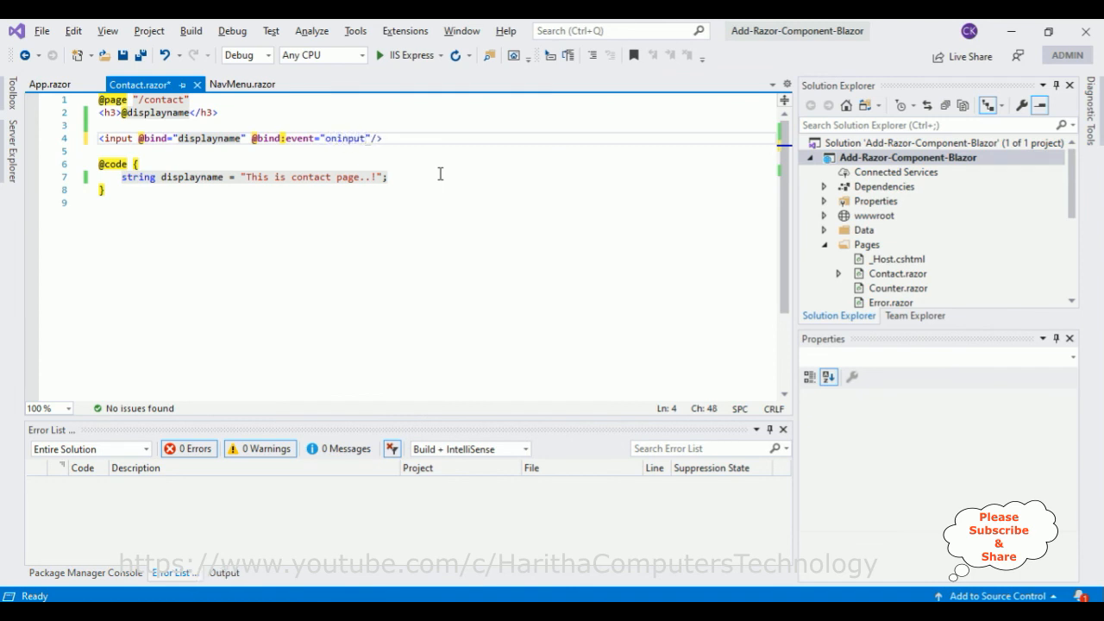
click(255, 138)
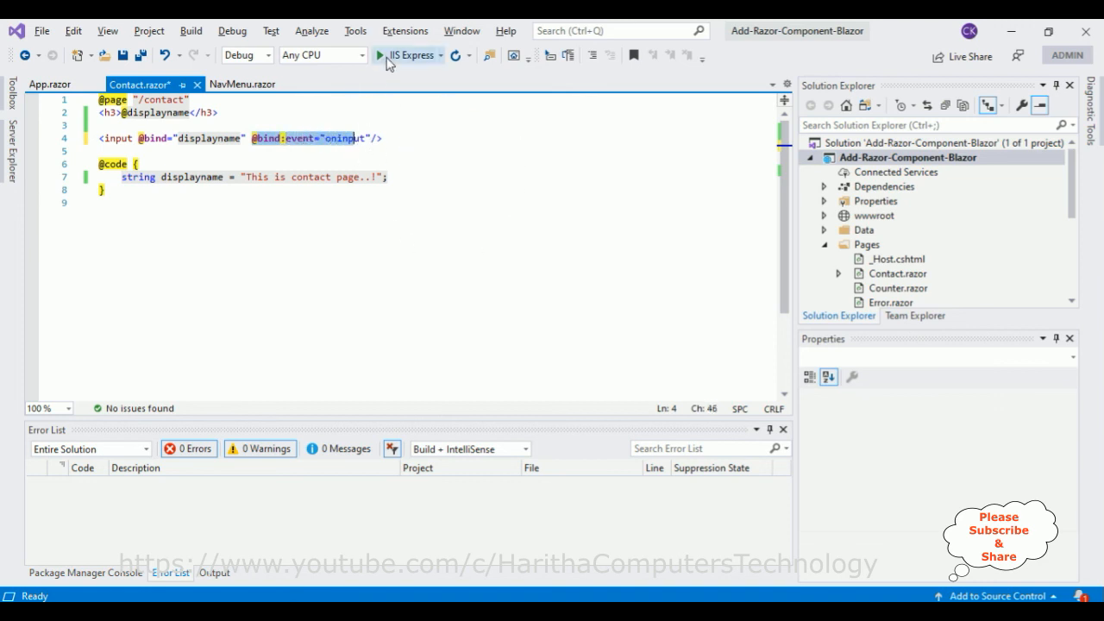
Step: Relaunch the app and type "my name is charan" and "hellow", seeing the heading update live
click(379, 55)
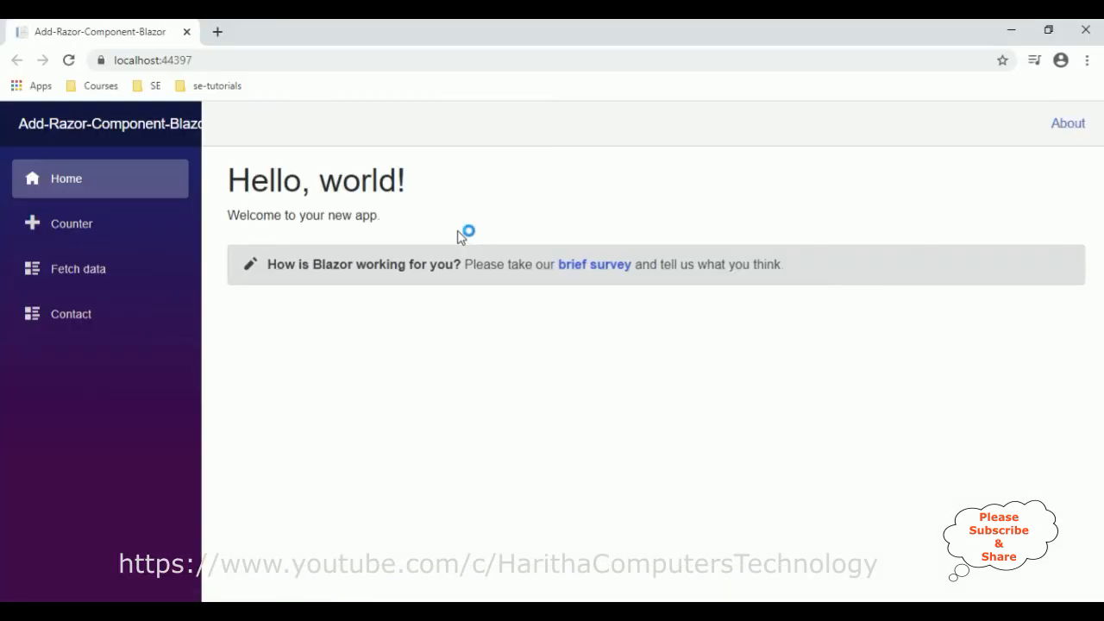
mouse_move(71, 314)
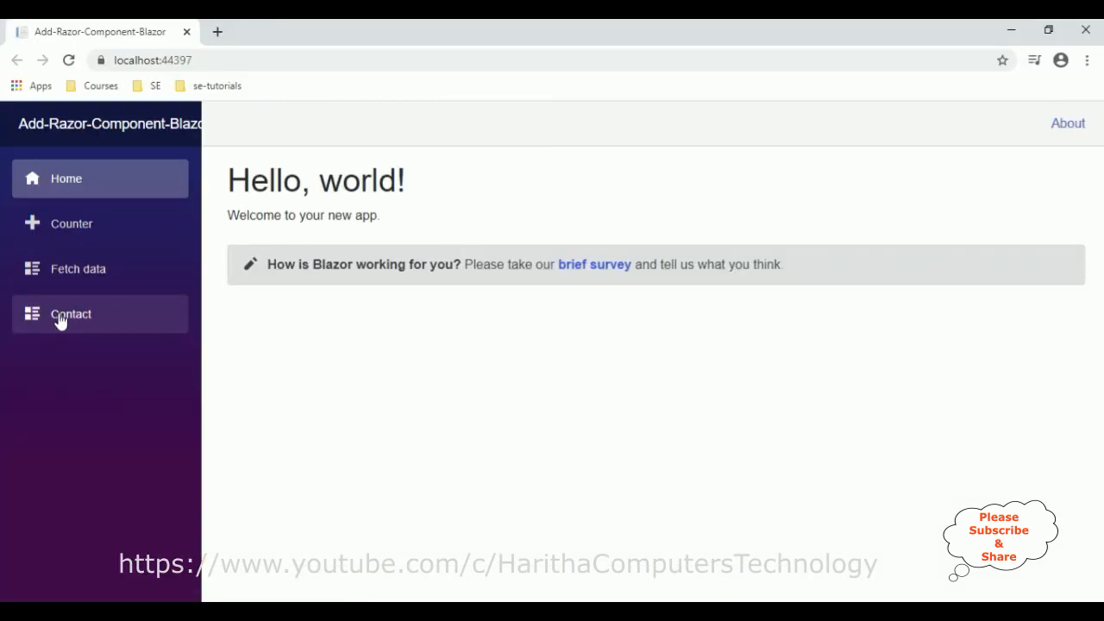
click(71, 314)
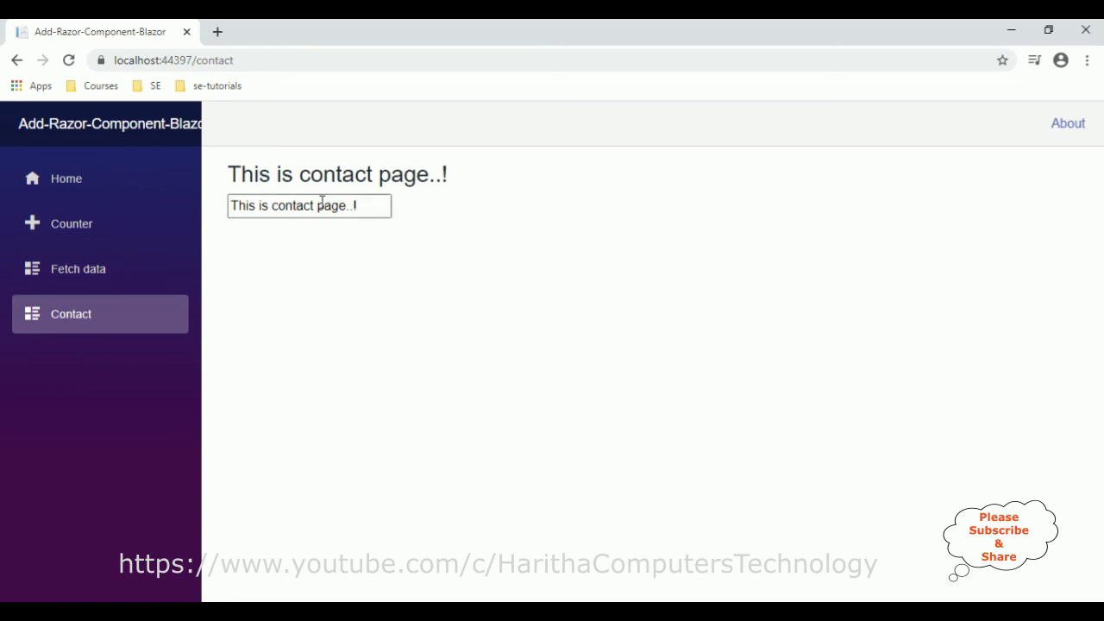
triple_click(307, 206)
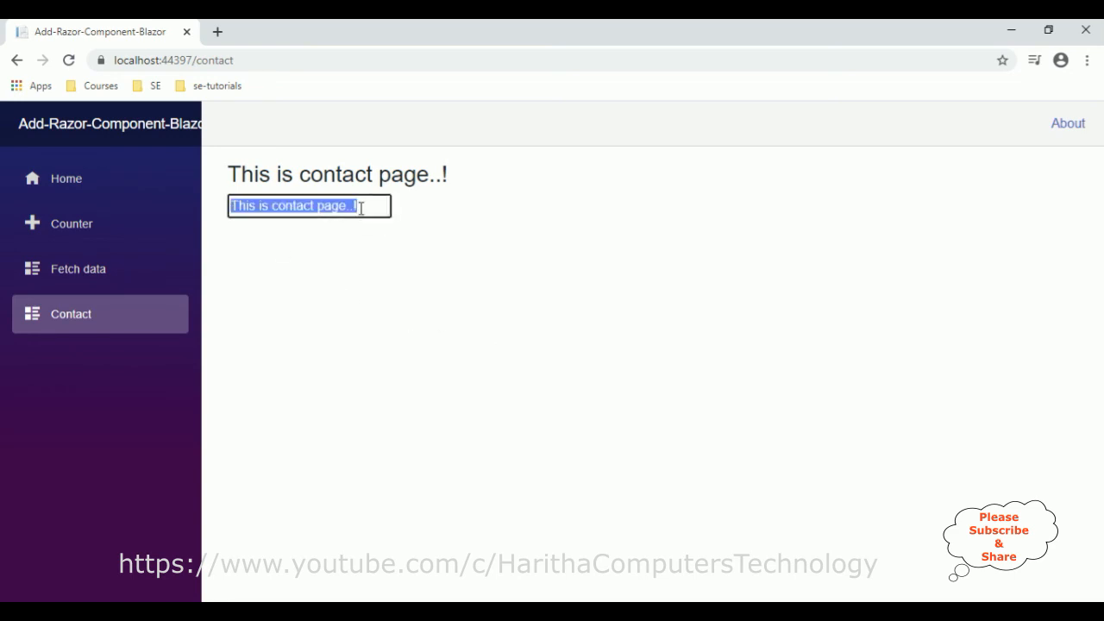
text(my name)
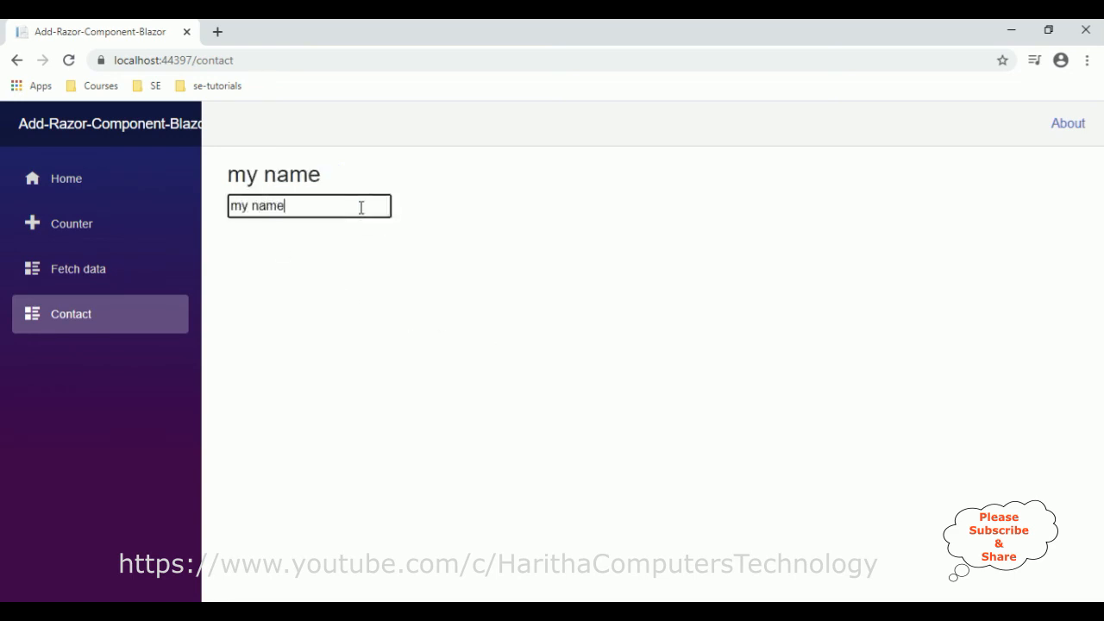
text(is charan)
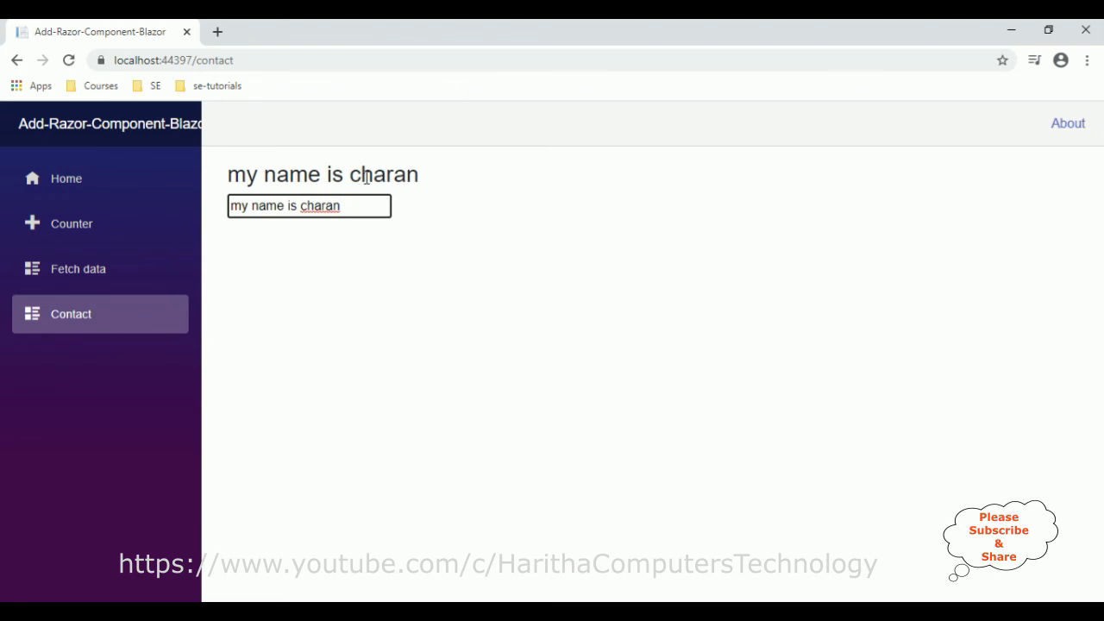
mouse_move(543, 324)
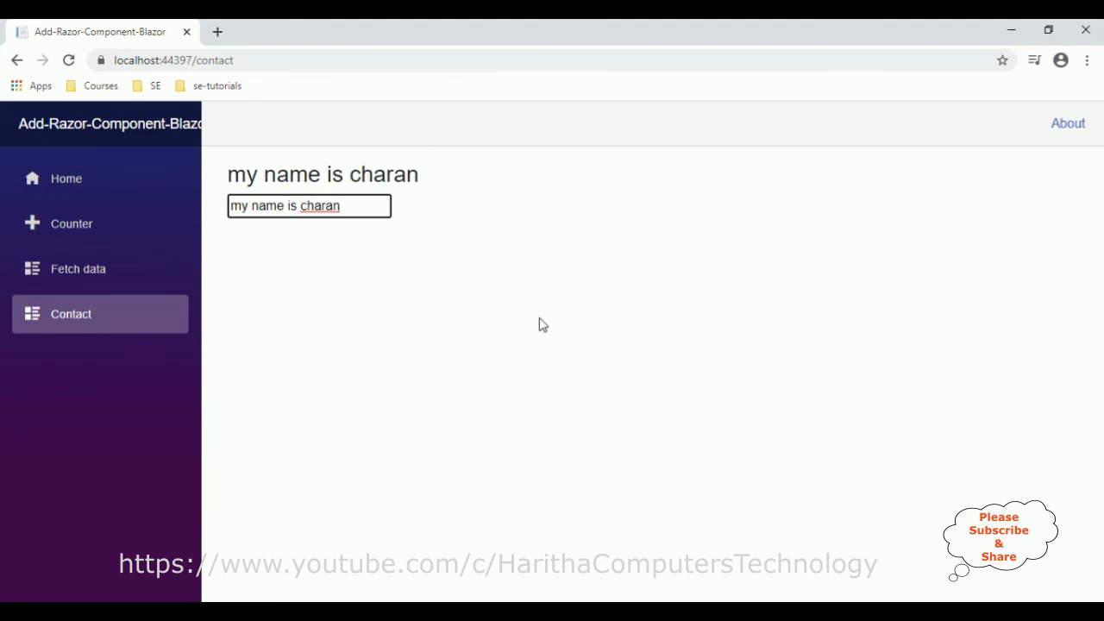
mouse_move(362, 418)
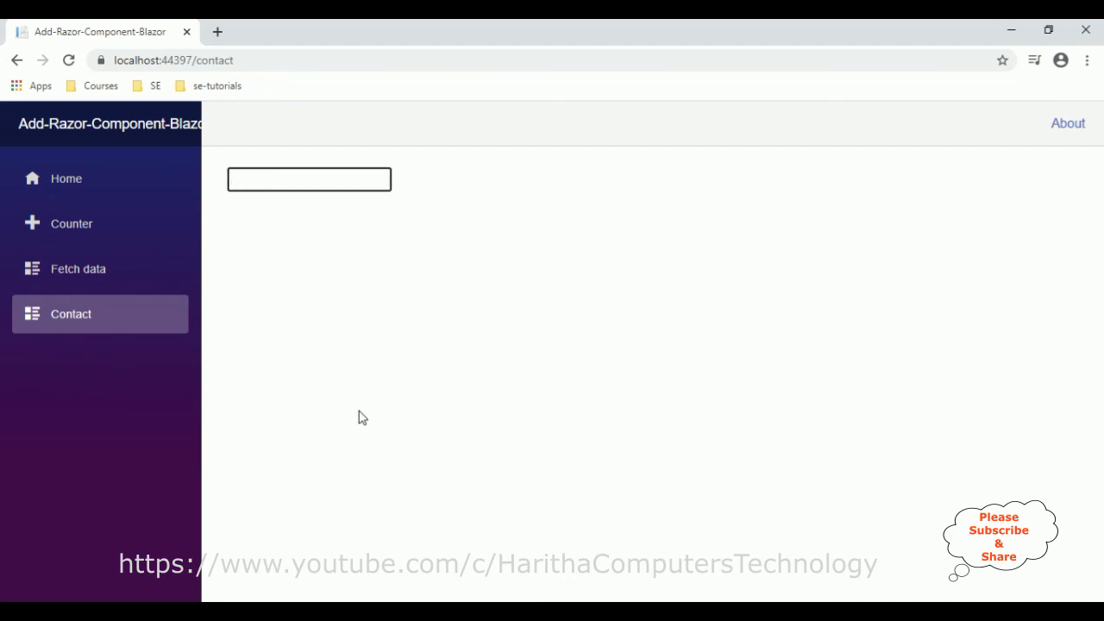
text(hellow)
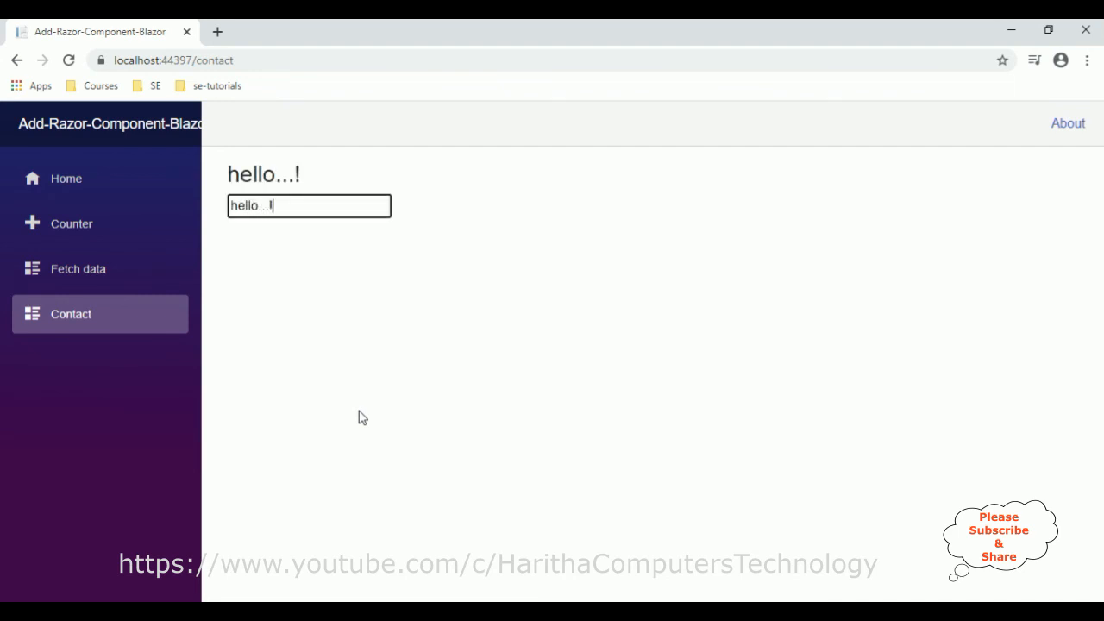
mouse_move(699, 276)
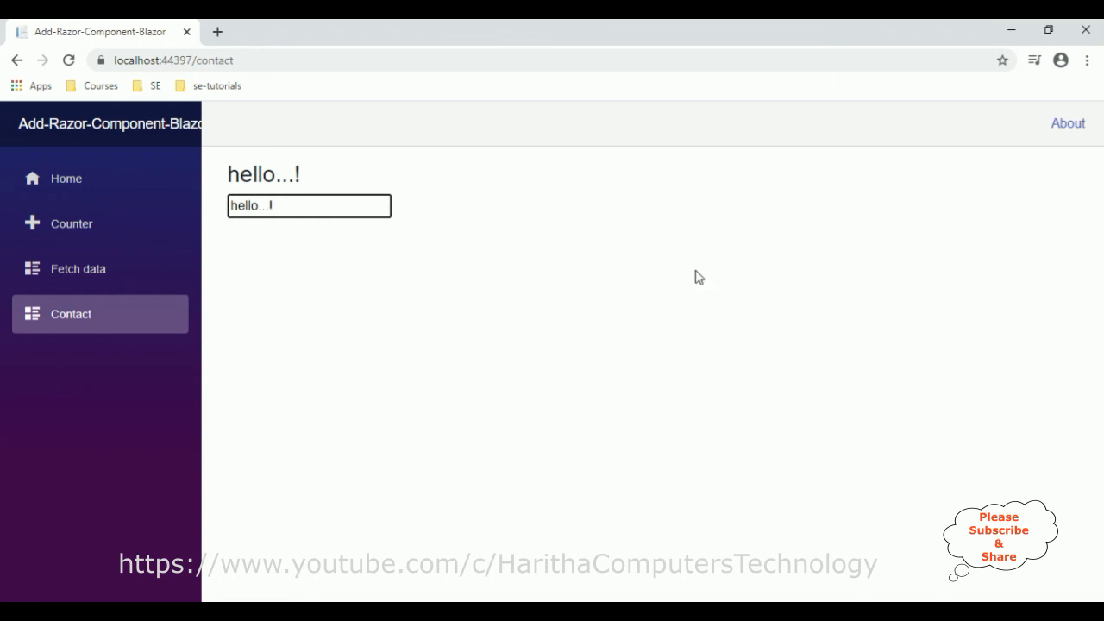